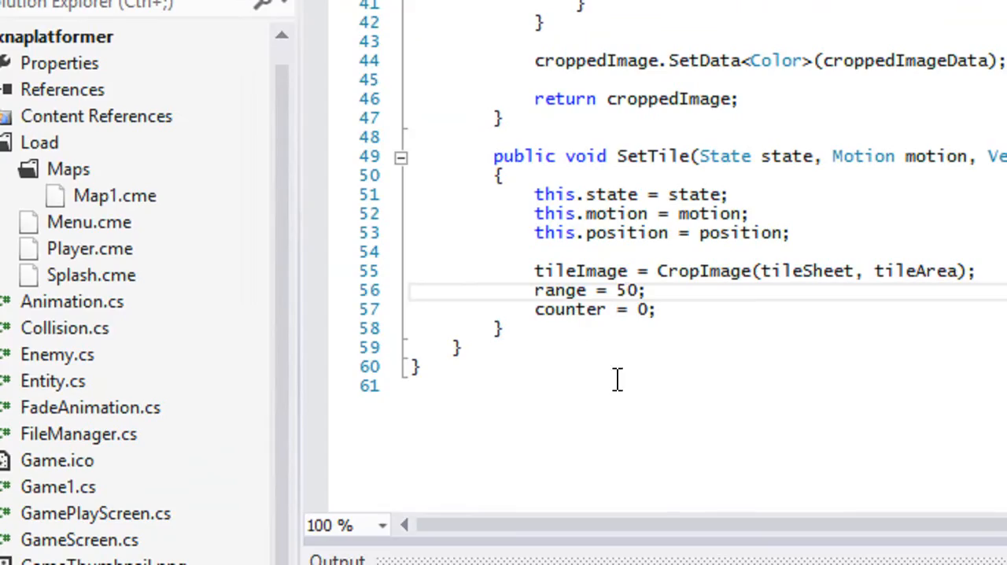
mouse_move(428, 322)
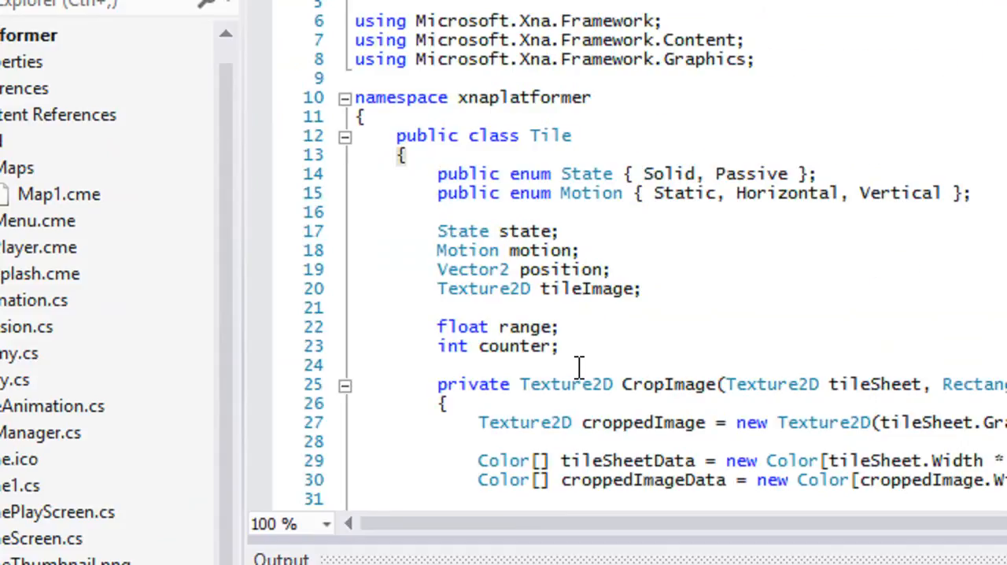
End SetTile with animation.LoadContent(Content, tileImage, "", position);.
type("Area)")
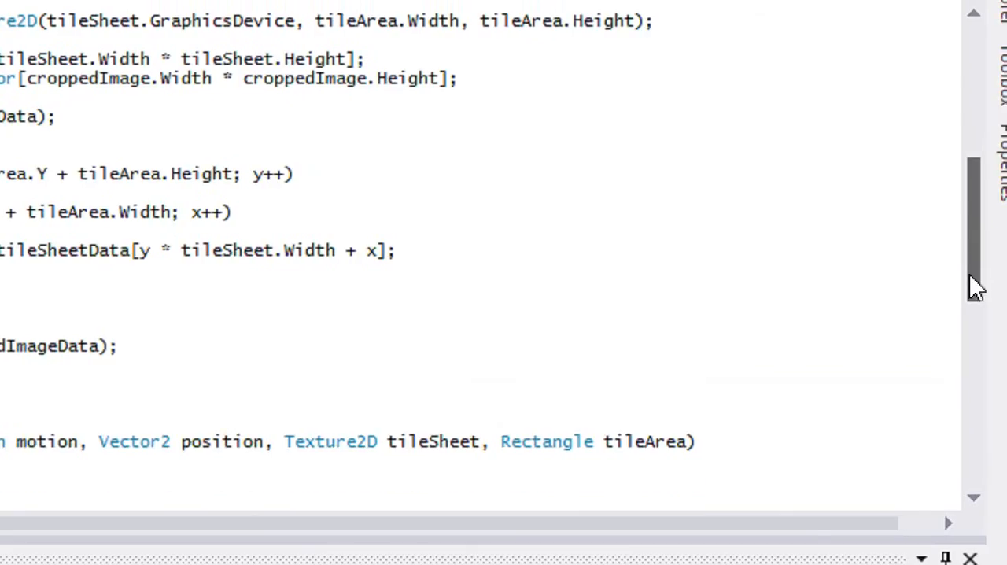
scroll("down", 3)
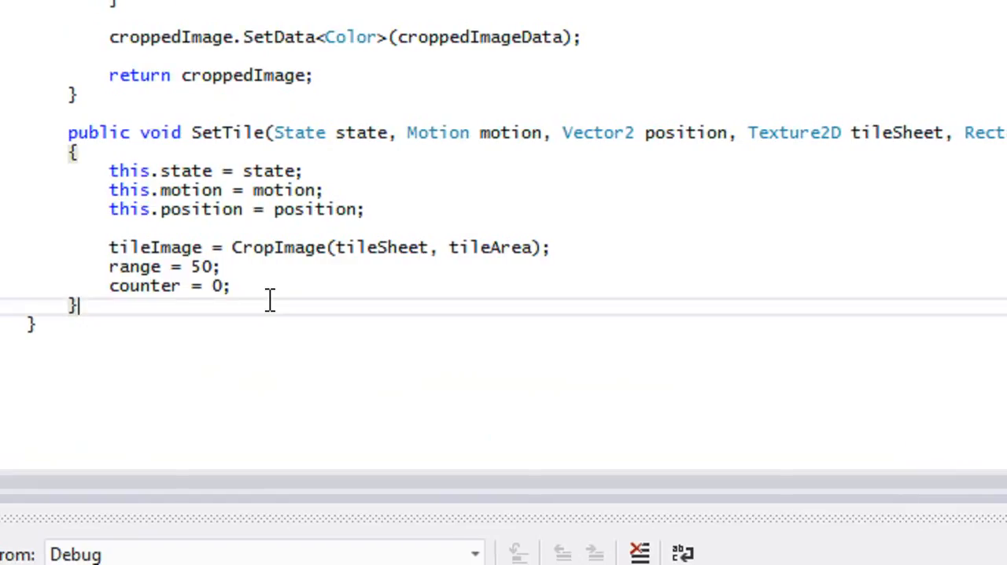
type("animation.LoadContent(Content,")
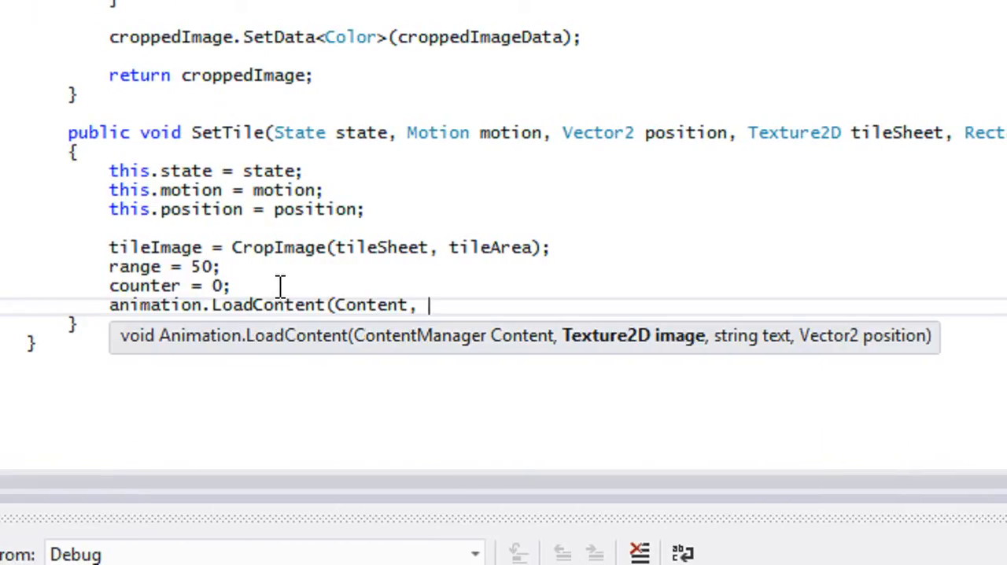
type("tileImage,")
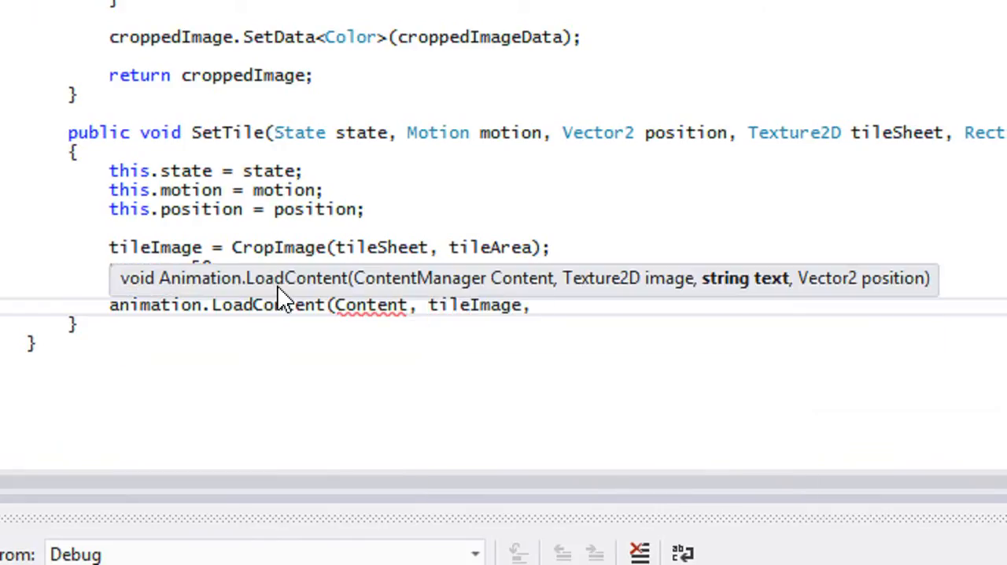
type("\"\", positon")
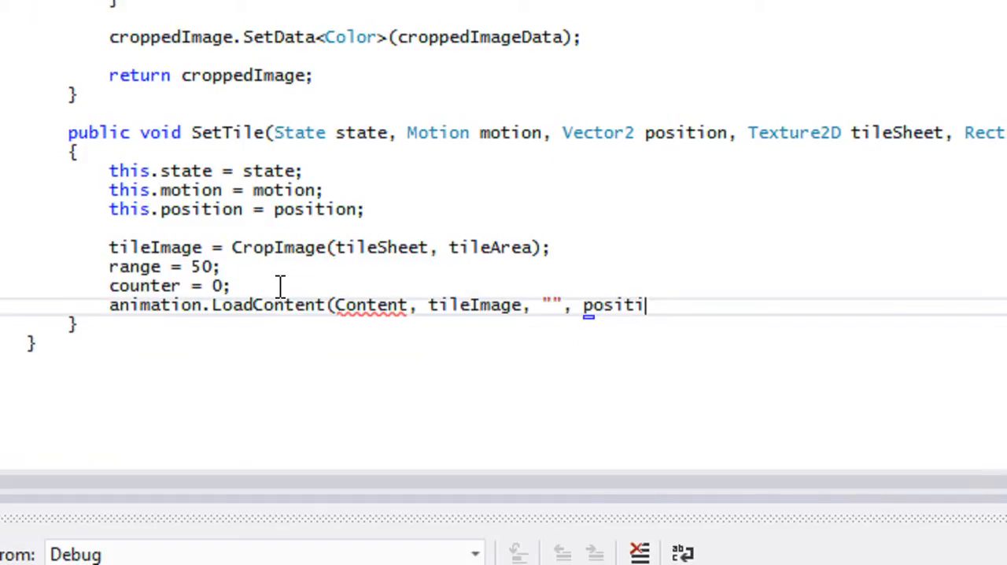
type("on);")
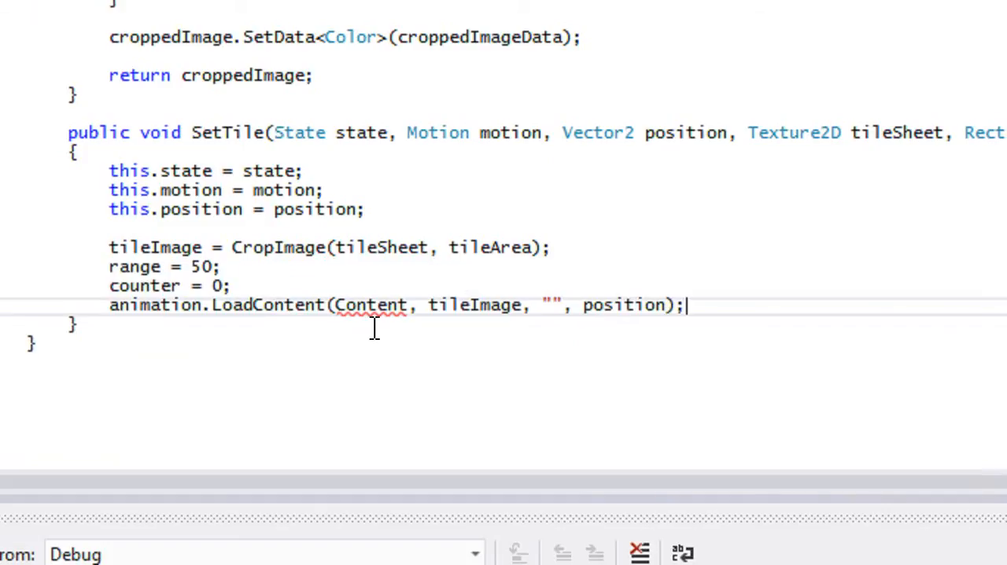
mouse_move(390, 306)
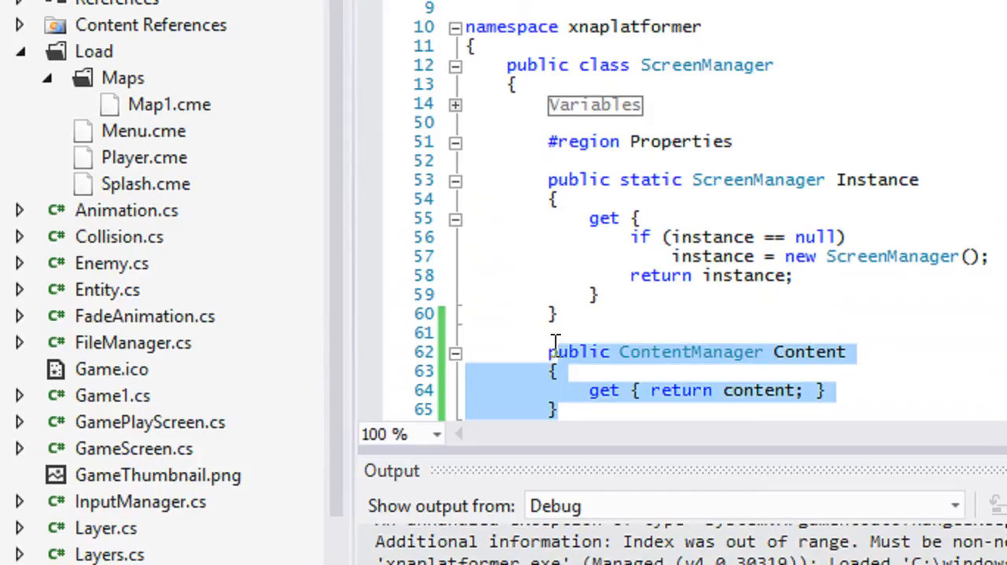
mouse_move(705, 412)
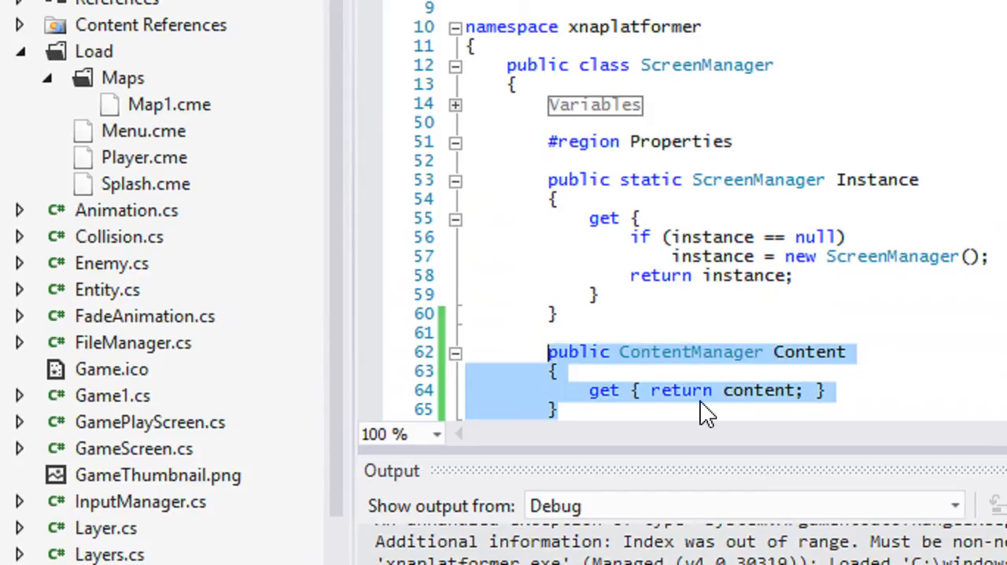
mouse_move(775, 409)
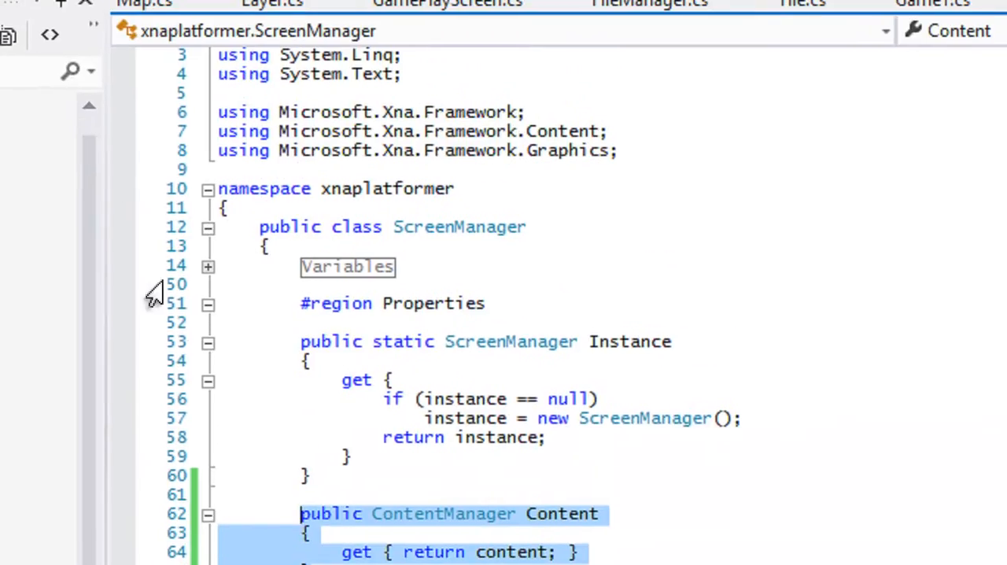
Review ScreenManager's public Content property, then switch to the Player class code.
scroll("down", 3)
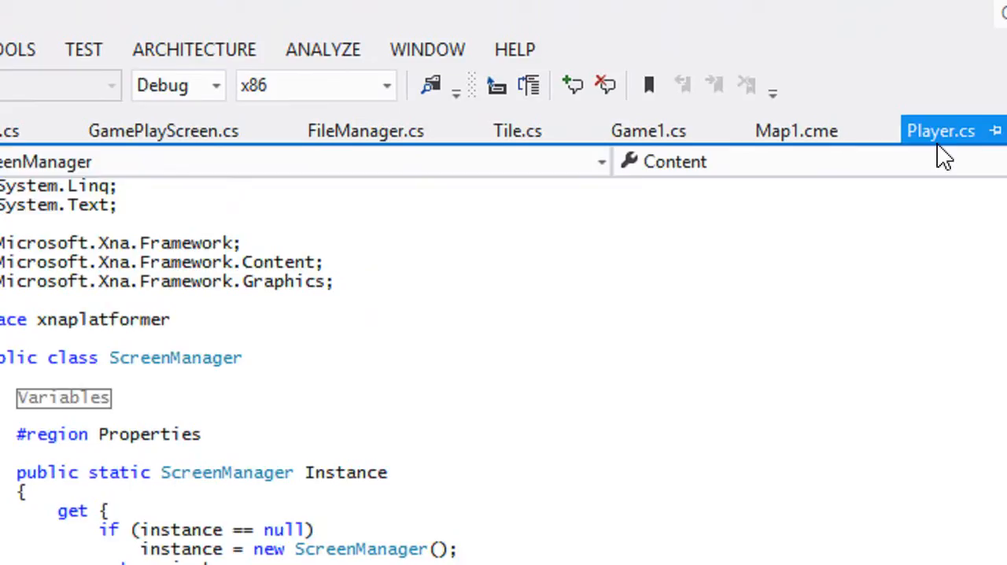
left_click(938, 130)
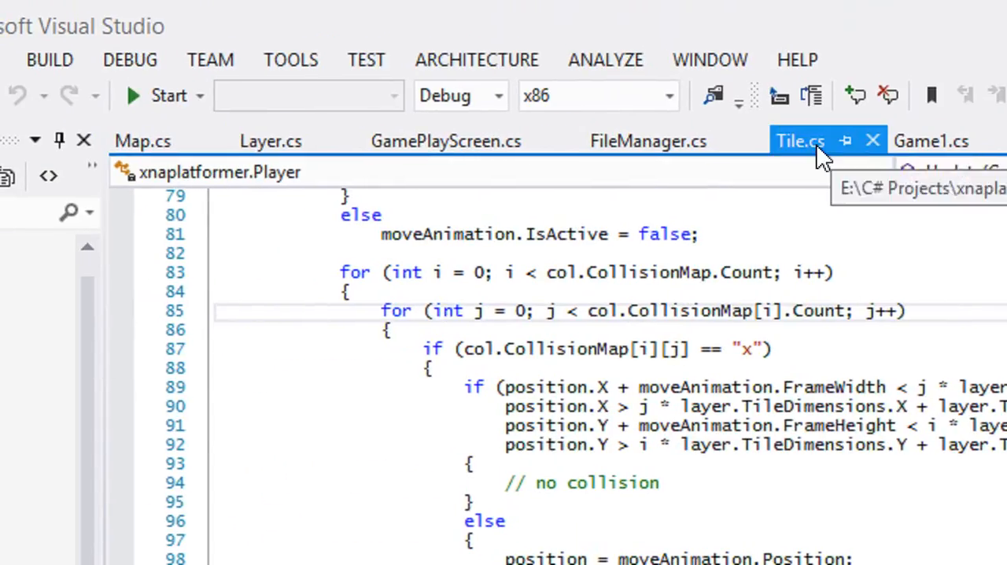
In Tile.cs add public void Draw(SpriteBatch spriteBatch) calling animation.Draw(spriteBatch).
left_click(800, 142)
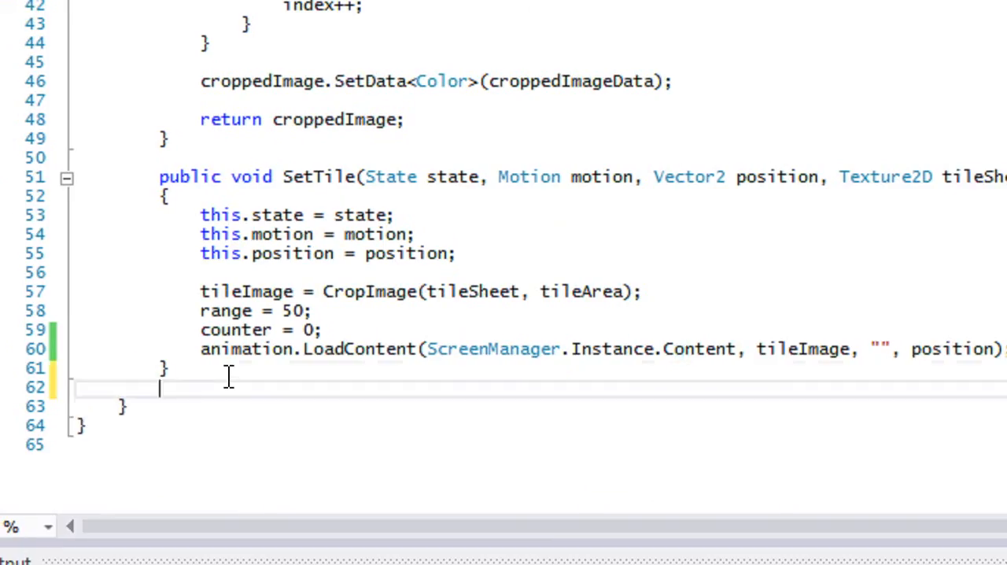
type("public void Draw")
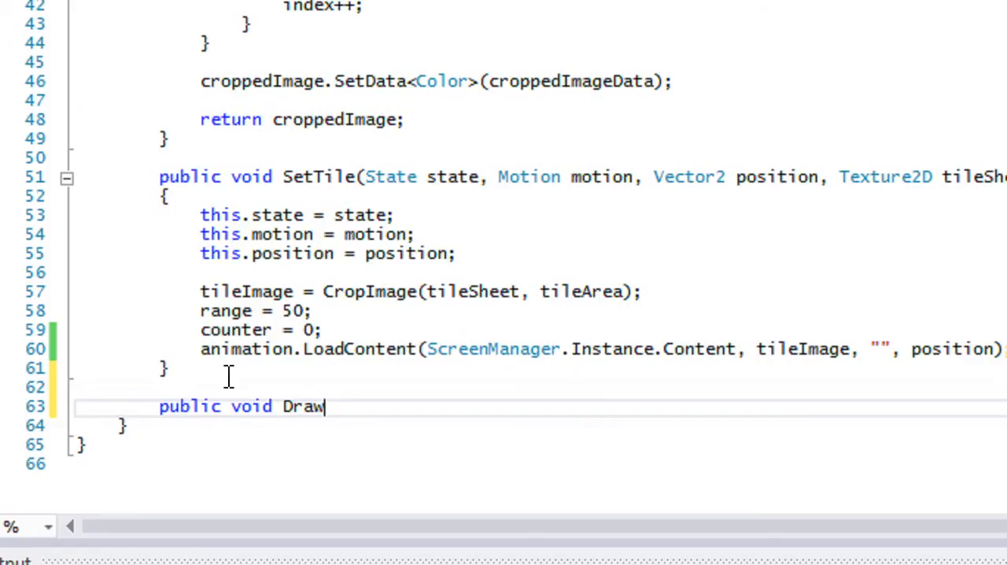
type("(SpriteBatch spriteBat")
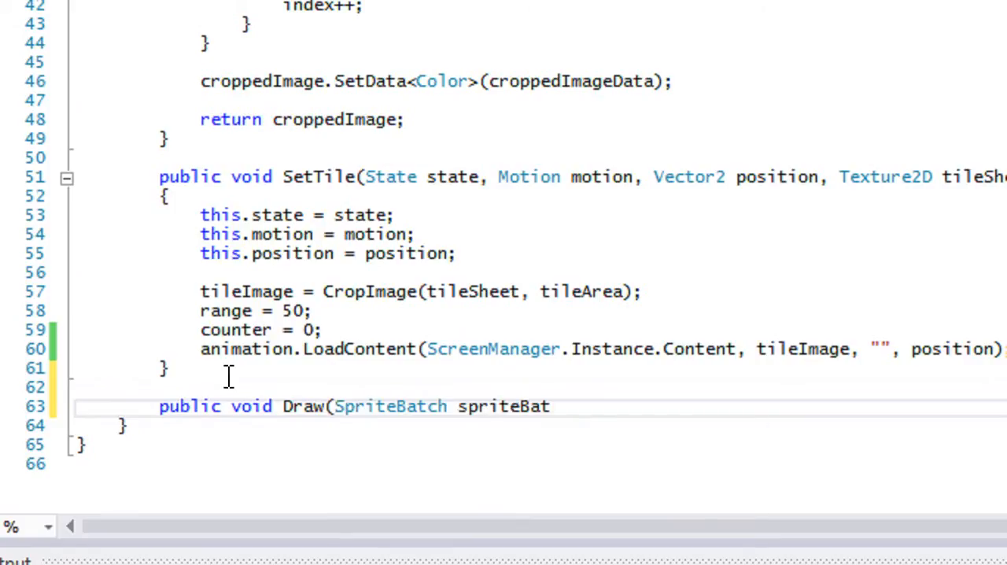
type("ch)")
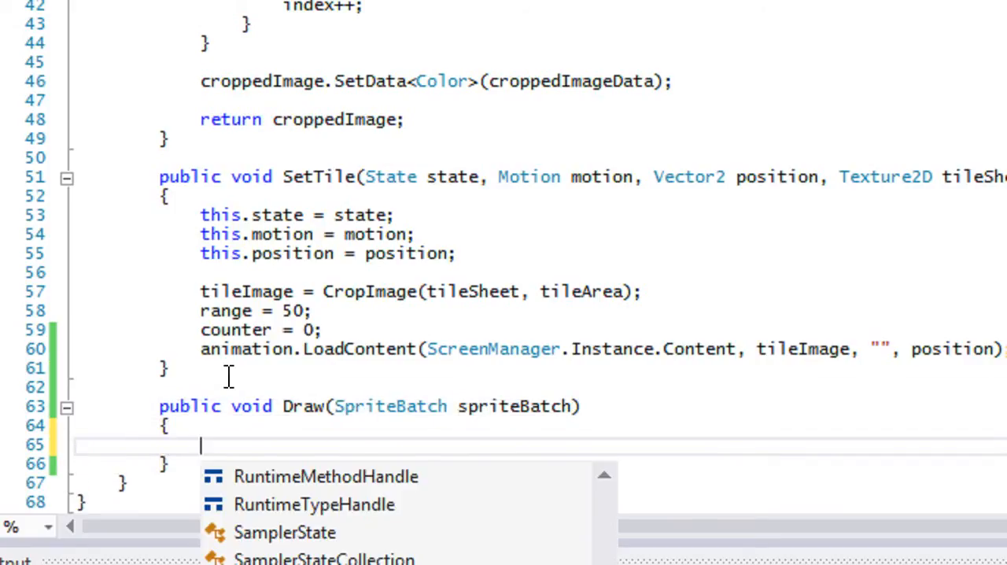
type("animation.Draw")
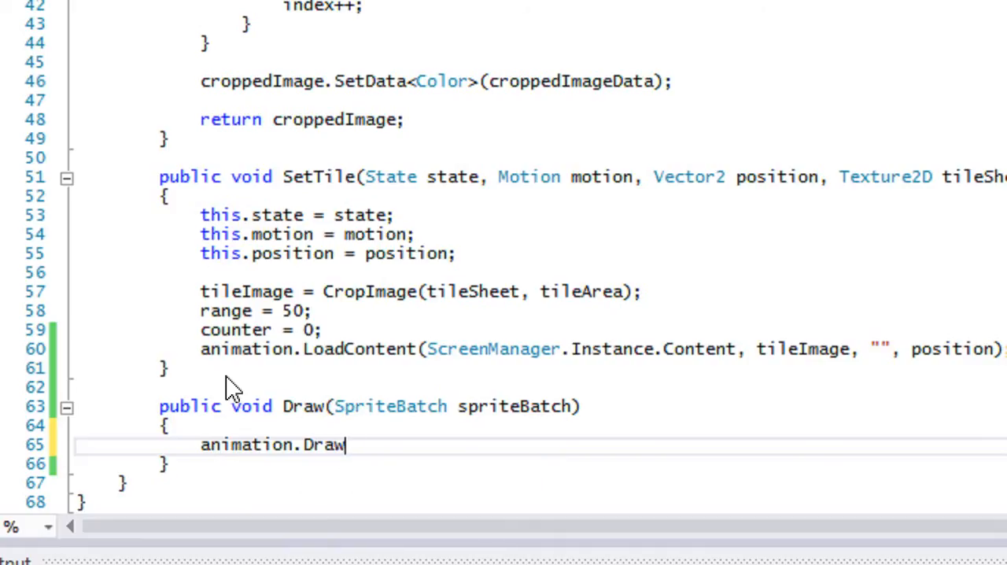
type("(spriteBatch);")
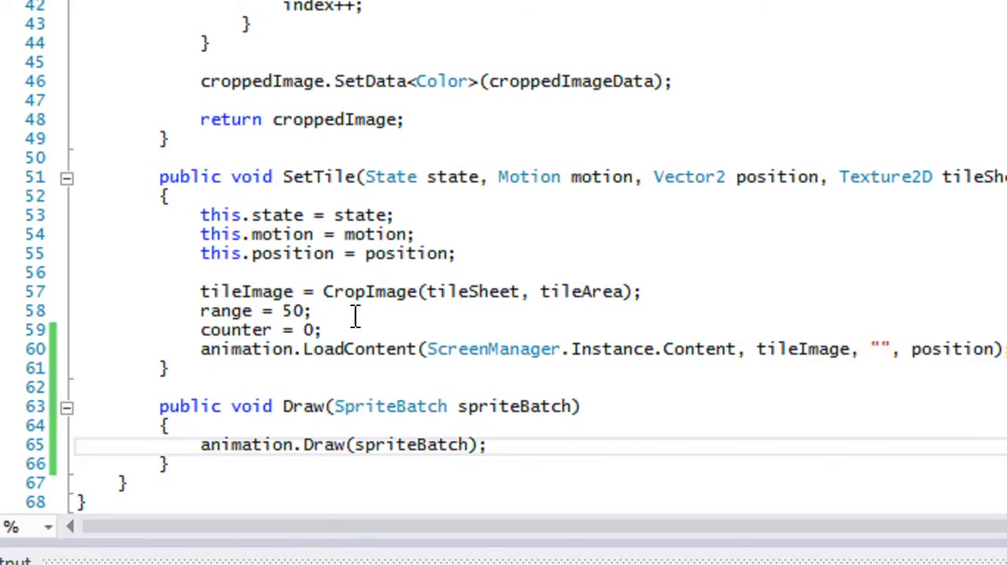
mouse_move(478, 156)
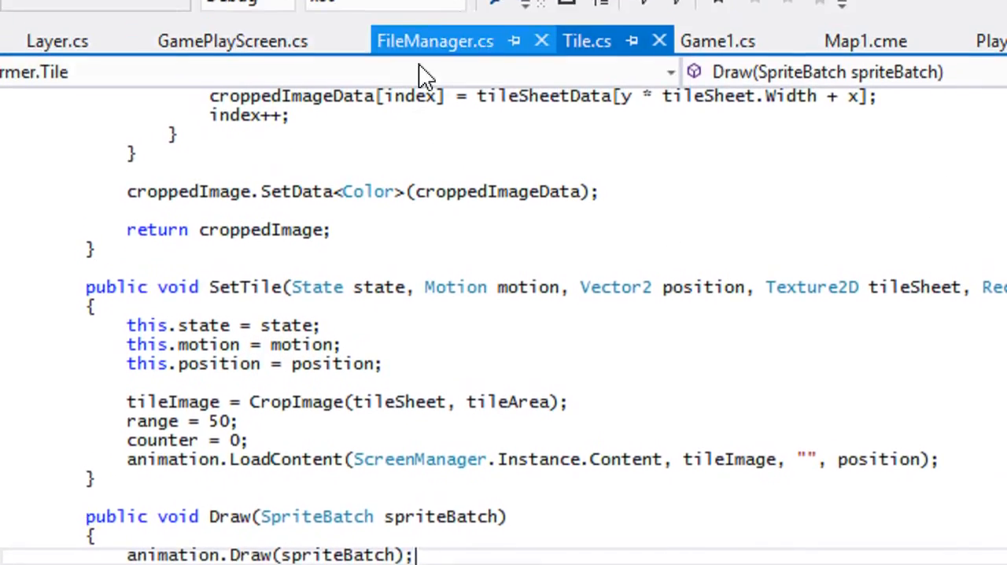
In Layer.cs add using Microsoft.Xna.Framework, .Content and .Graphics directives.
left_click(56, 38)
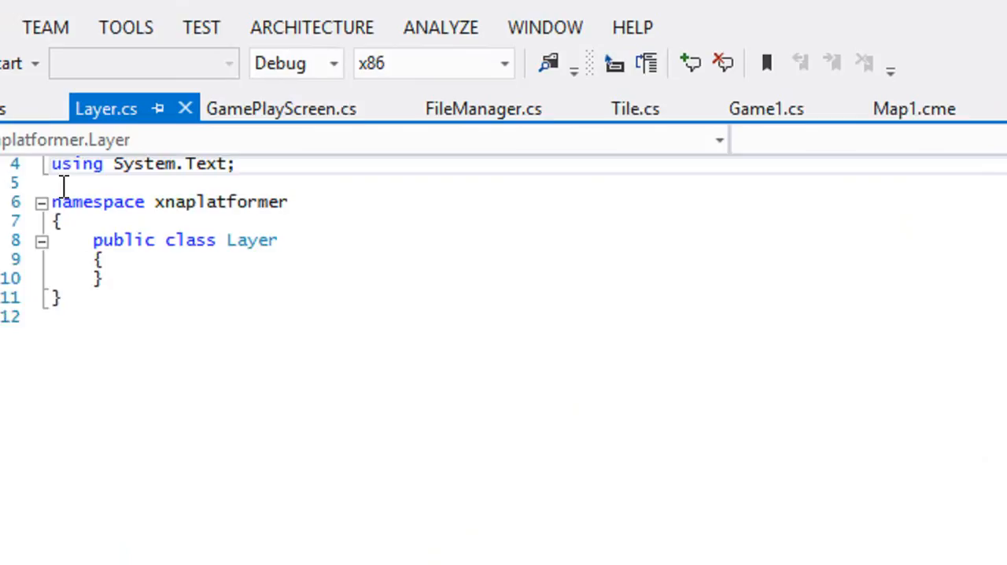
type("using")
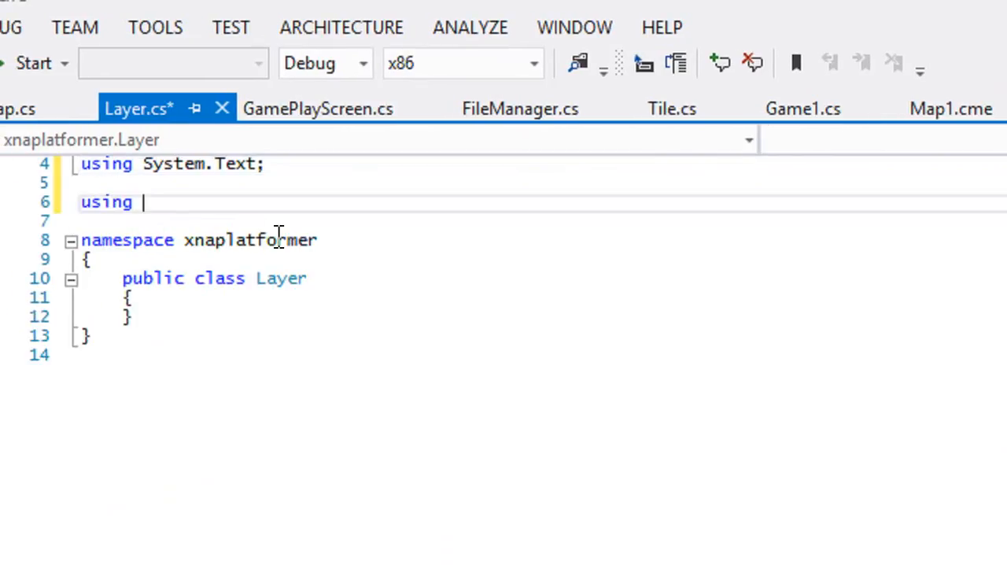
type("Microsoft.Xna.Framework;")
type("uso")
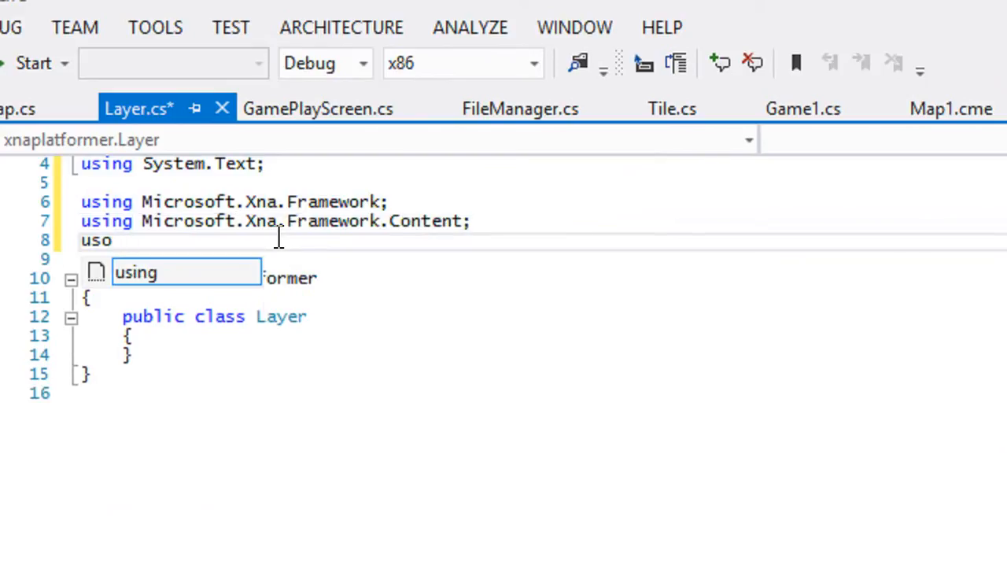
type("ing Microsoft.Xna.Framework.Graphics;")
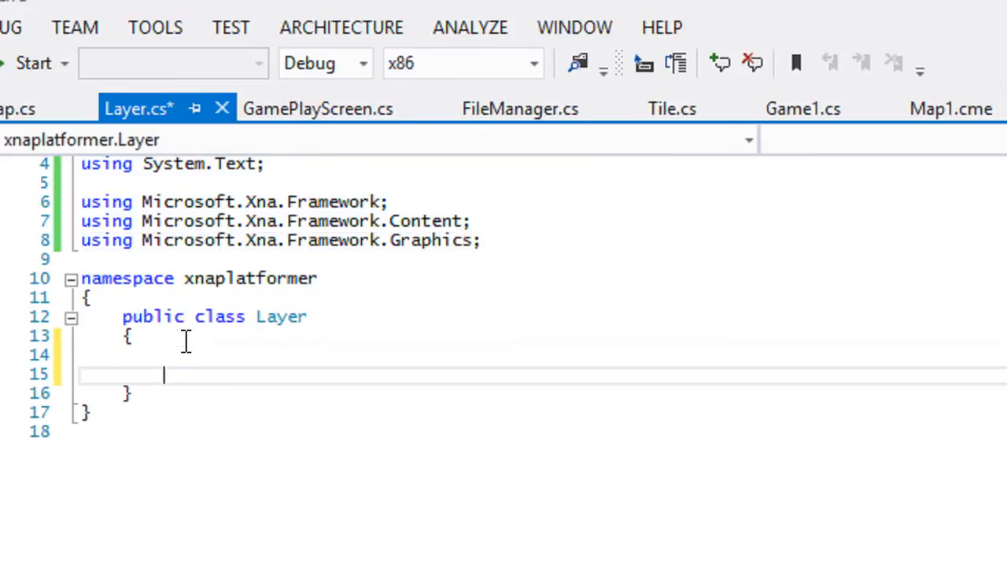
key("Backspace")
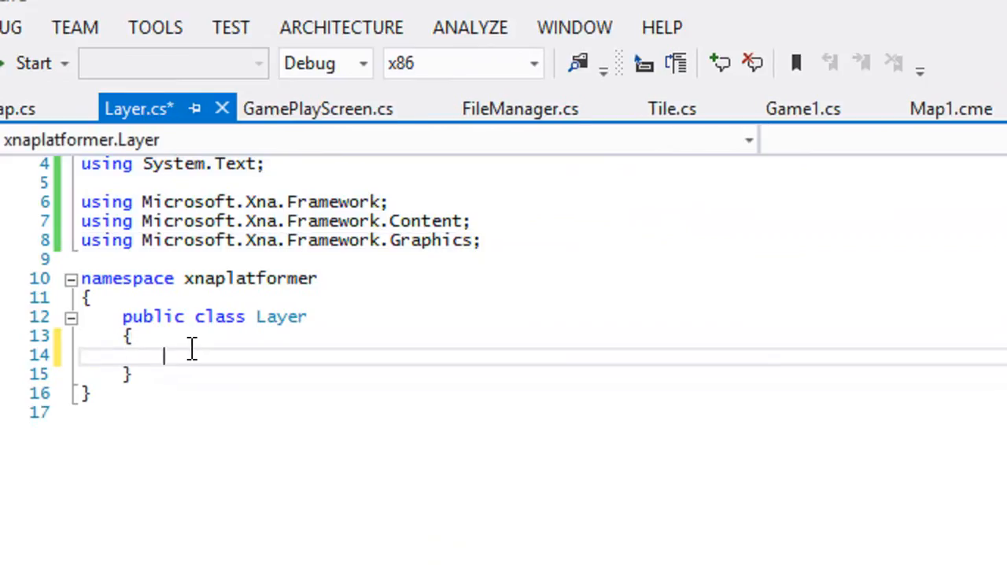
Declare List<List<Tile>> tiles and List<List<string>> attributes, contents fields in Layer.
type("List")
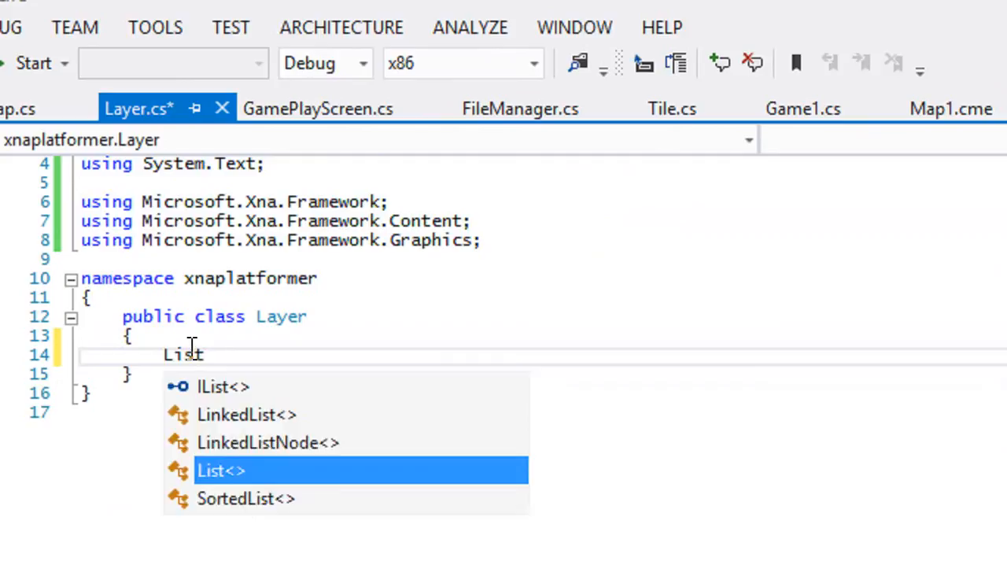
type("<List<string")
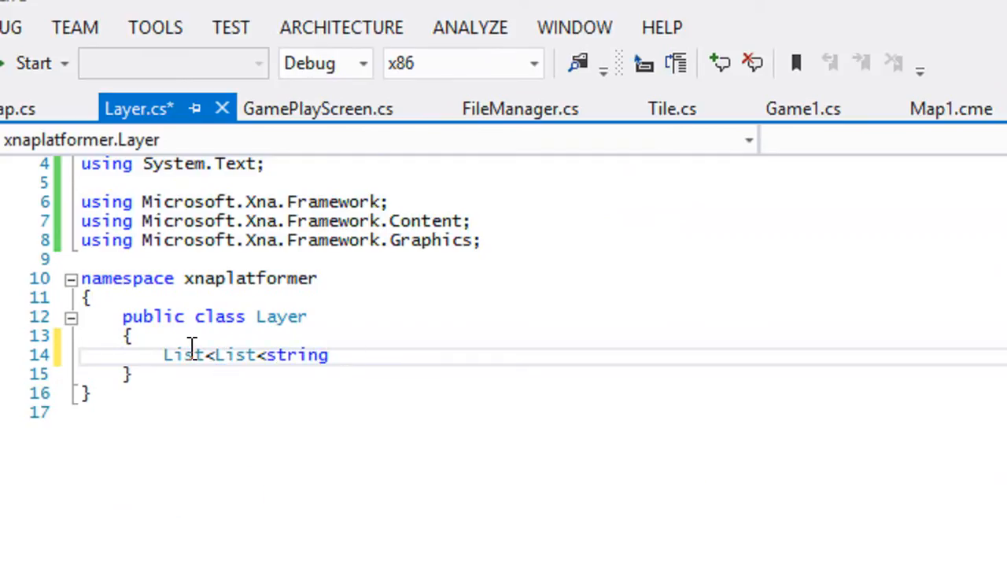
type("Tile")
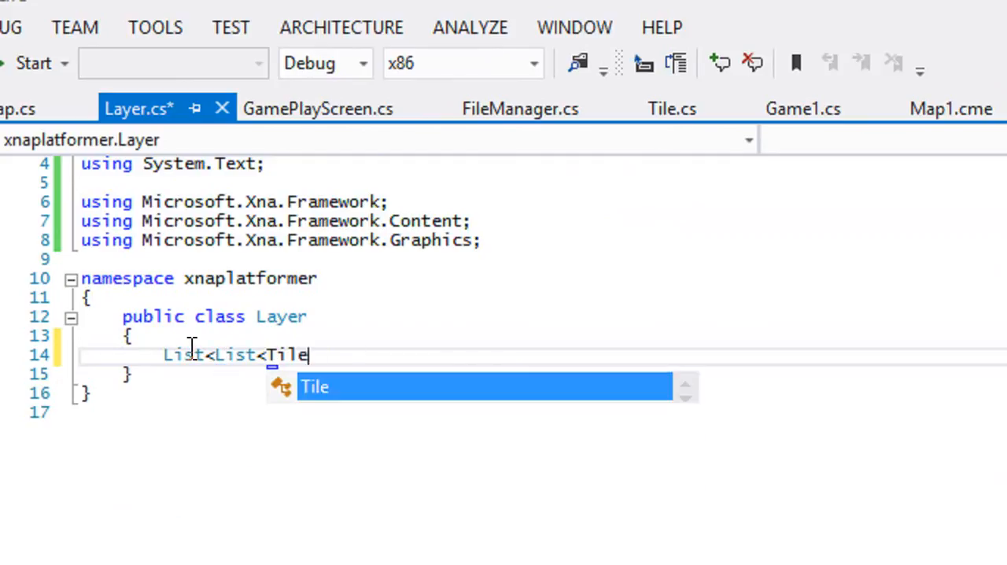
type(">> tiles;")
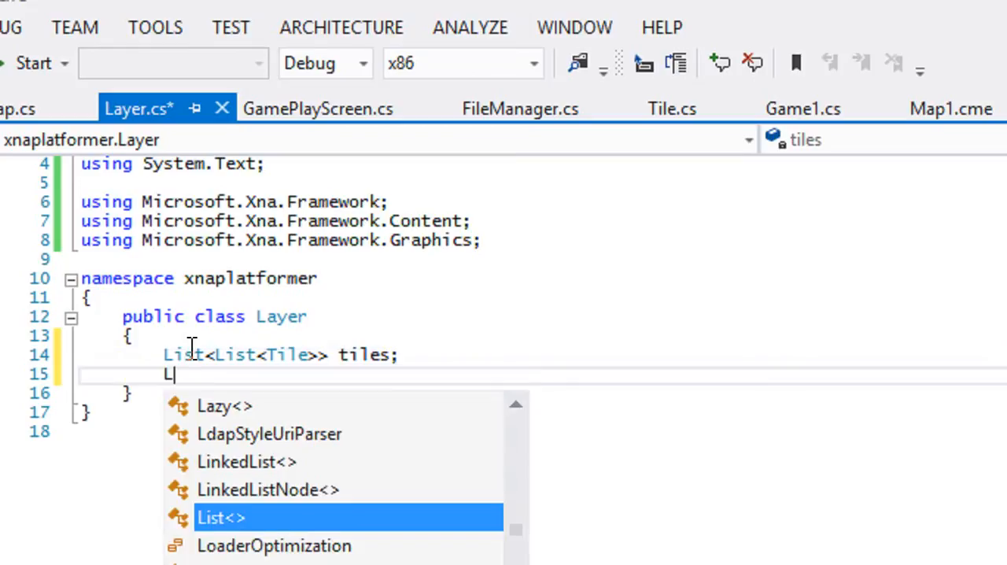
type("List<string<")
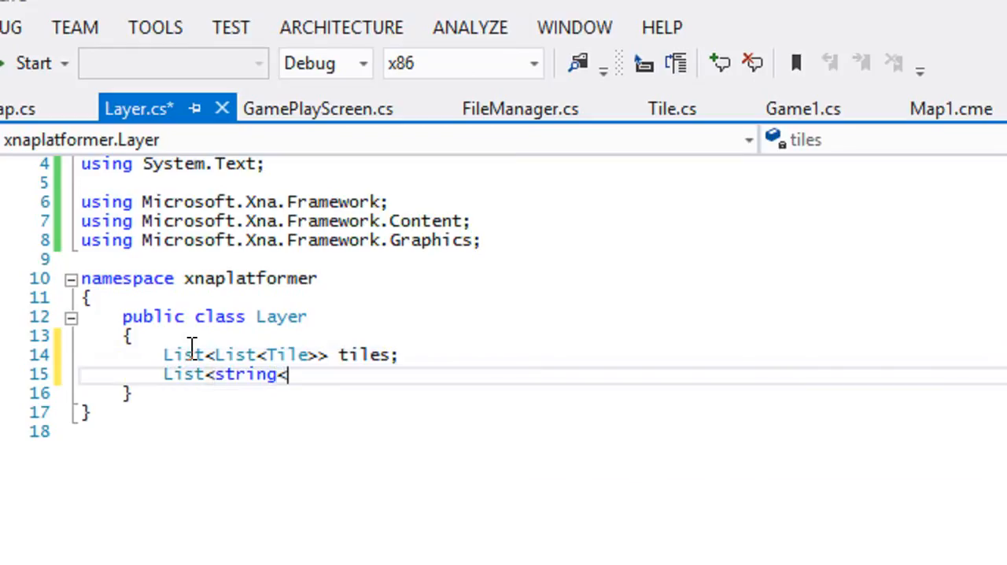
key("BackSpace")
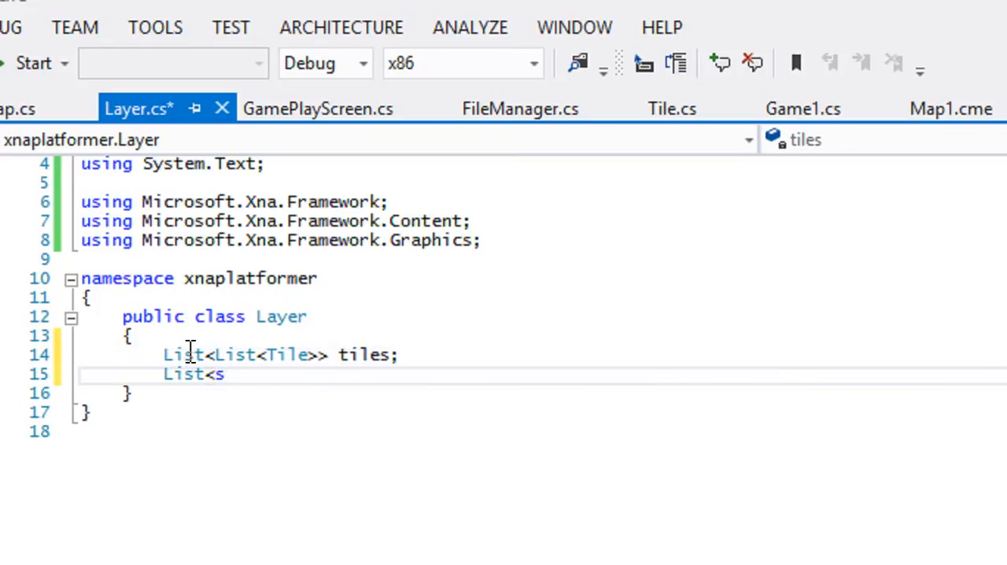
type("List<")
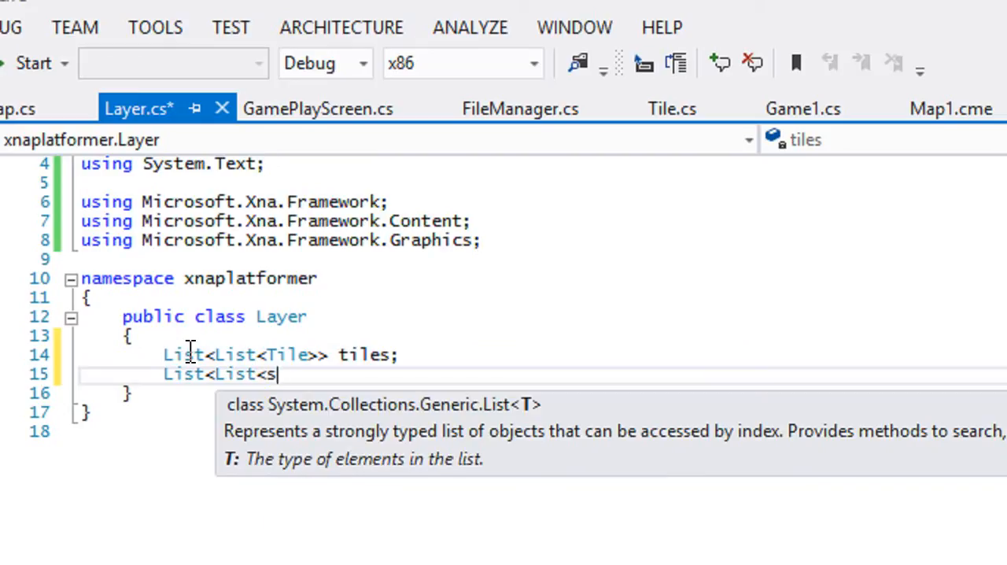
type("tring>> attr")
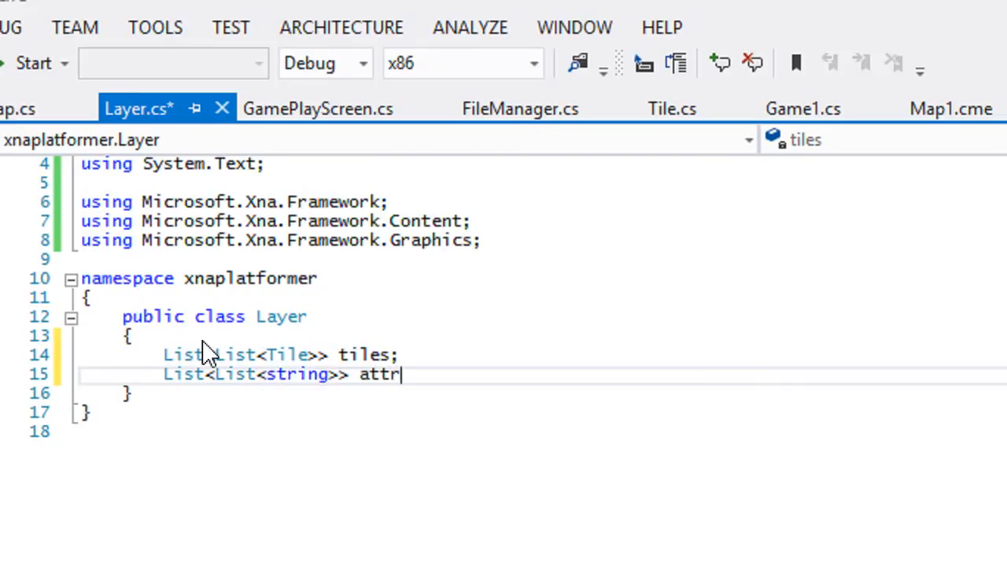
type("ibt")
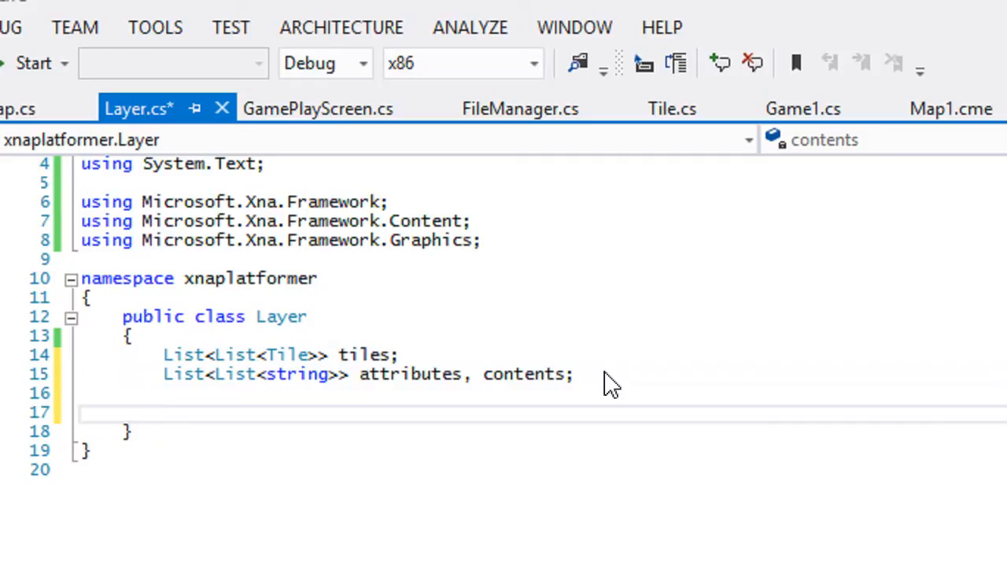
Start public void LoadContent(Map map, string layerID) in the Layer class.
type("public void")
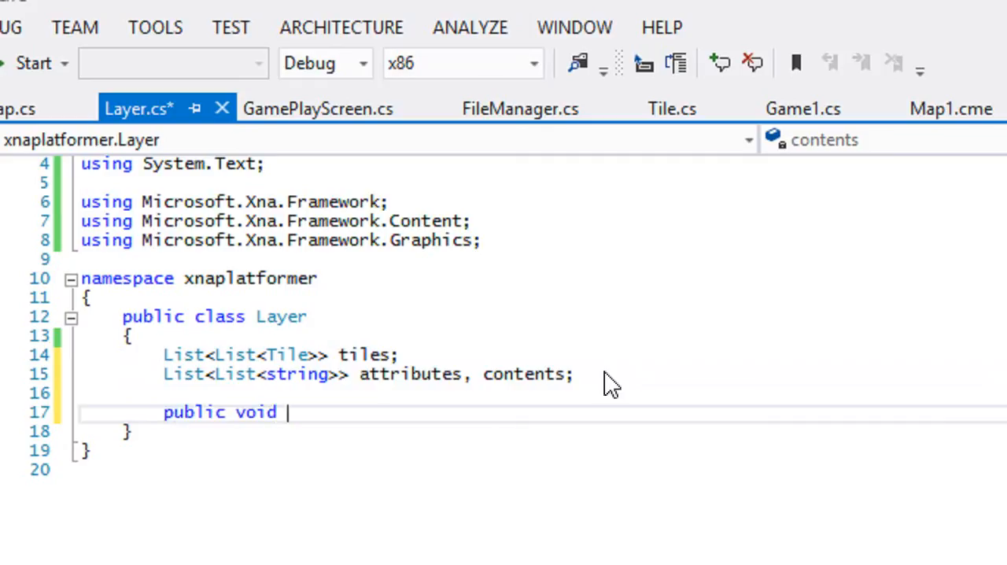
type("LoadC")
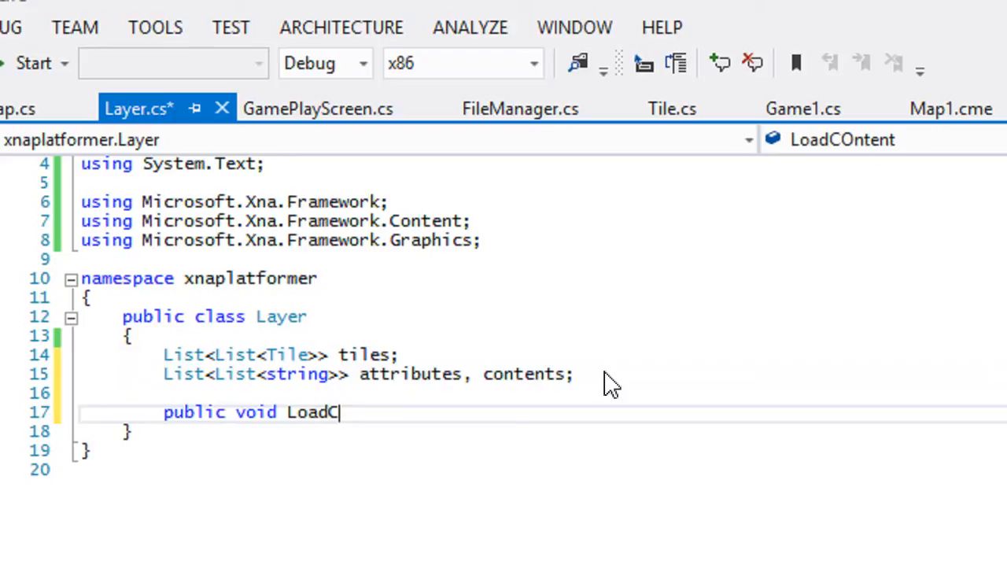
type("ontent(Map map,")
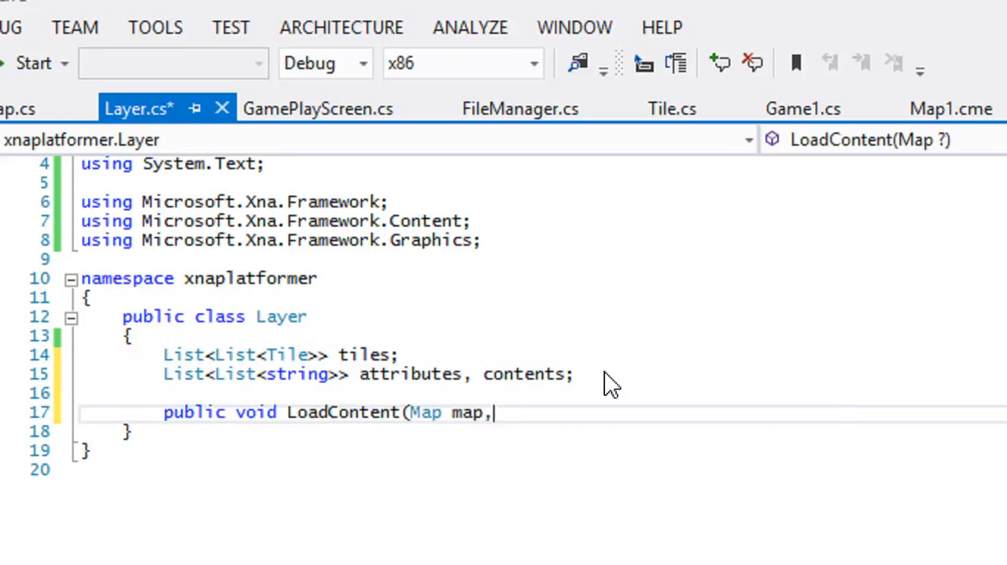
type("string layI")
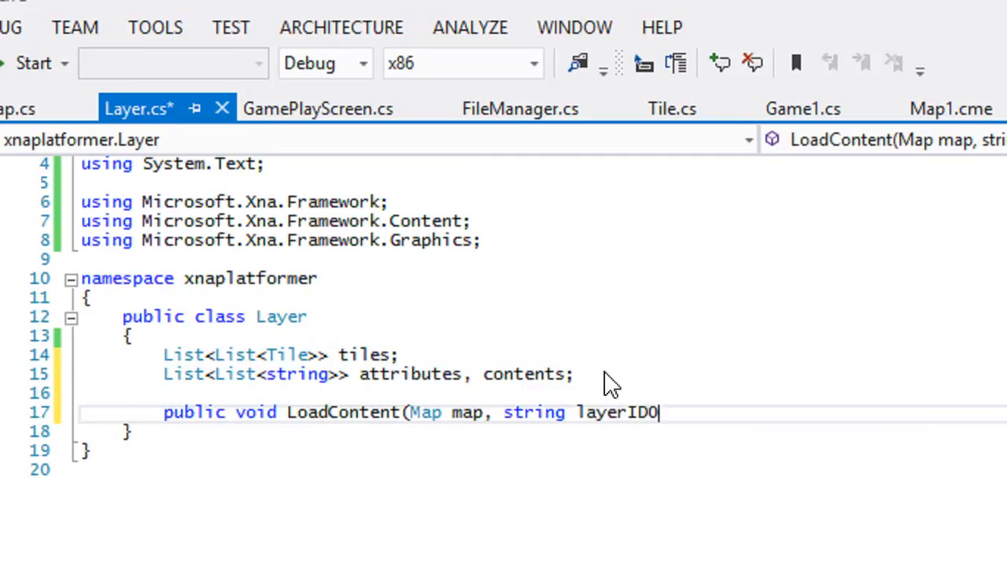
type(")")
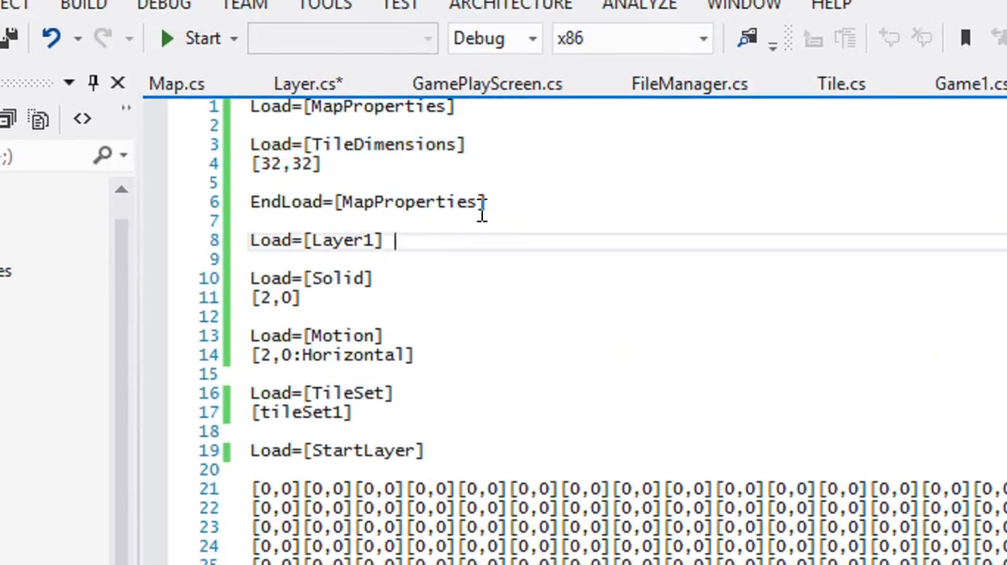
mouse_move(507, 196)
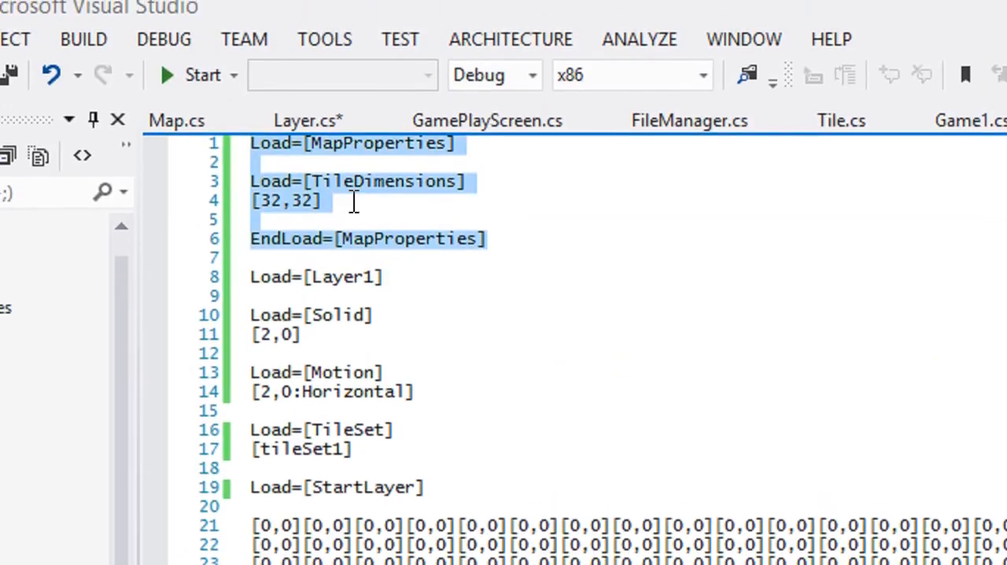
Review the map file's MapProperties and TileDimensions lines without changing them.
left_click(406, 340)
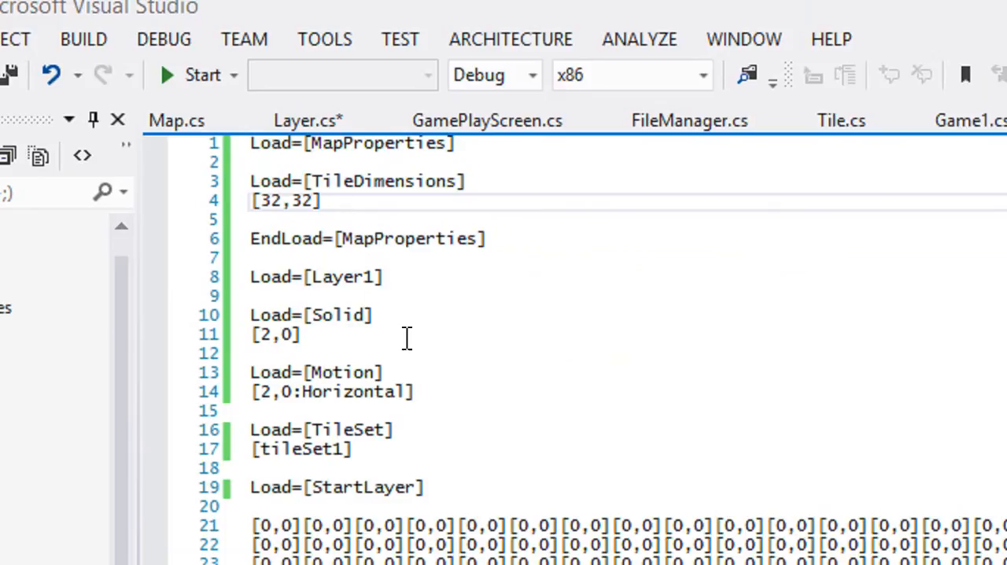
mouse_move(390, 302)
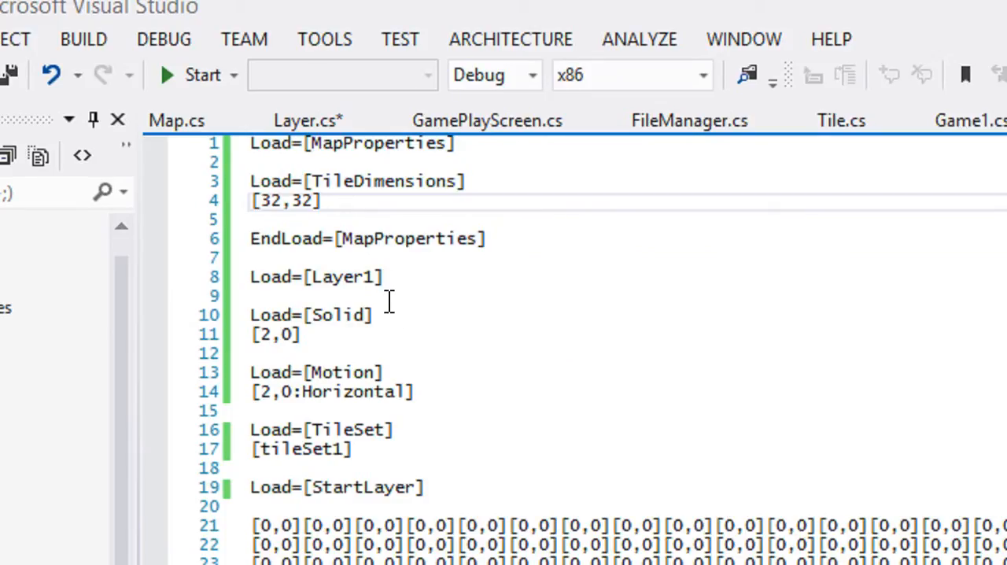
mouse_move(399, 335)
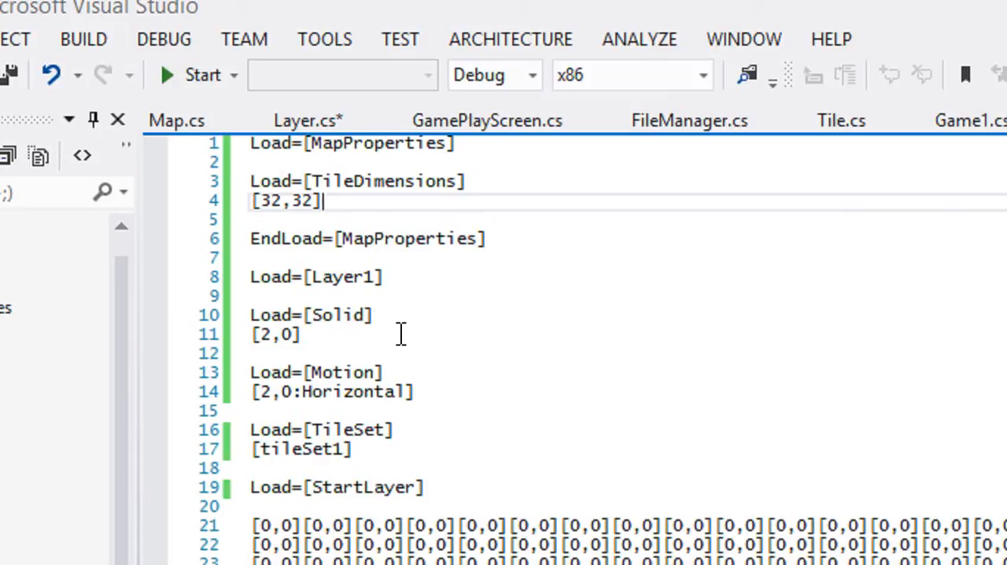
mouse_move(406, 337)
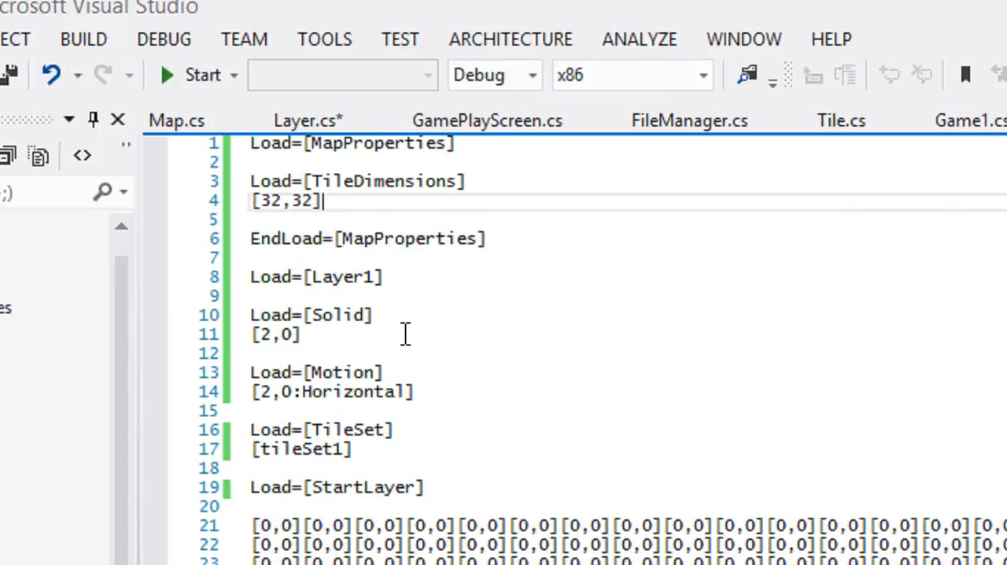
mouse_move(409, 334)
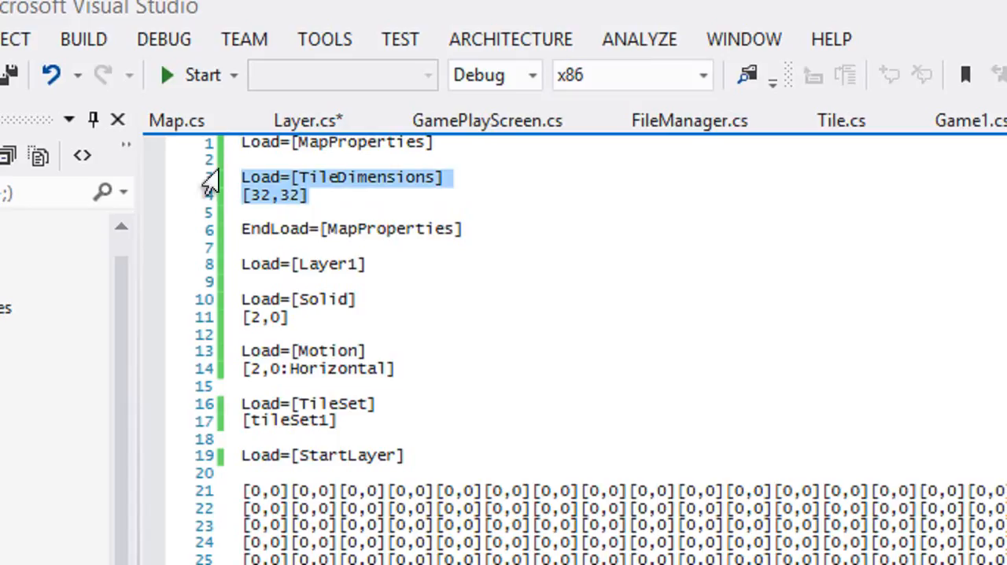
left_click(244, 212)
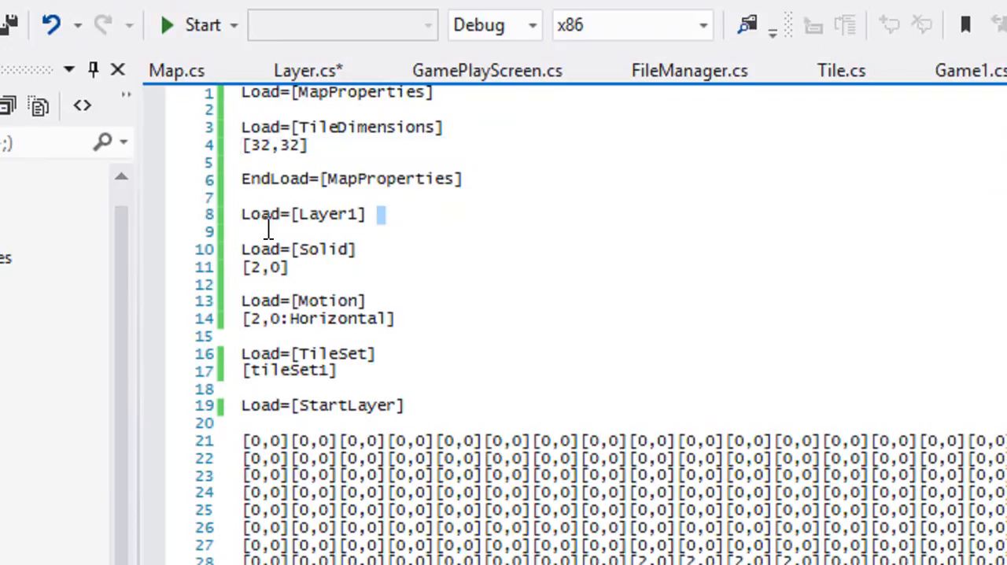
double_click(302, 214)
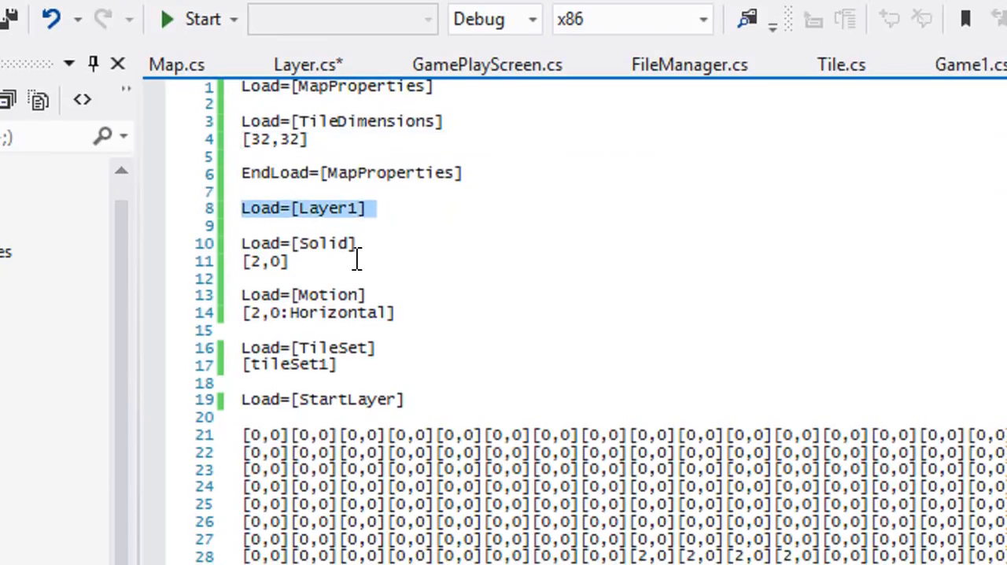
mouse_move(338, 348)
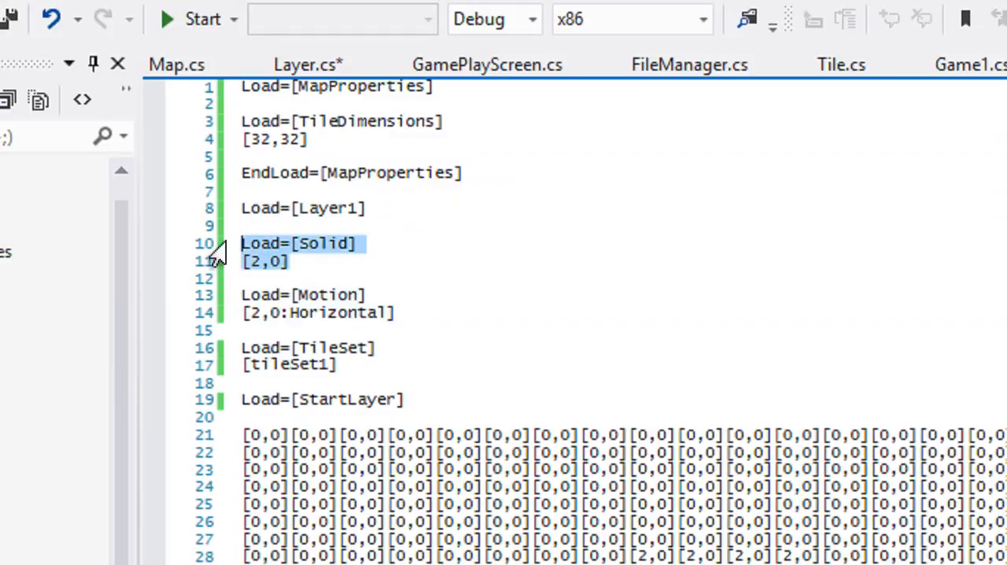
mouse_move(267, 261)
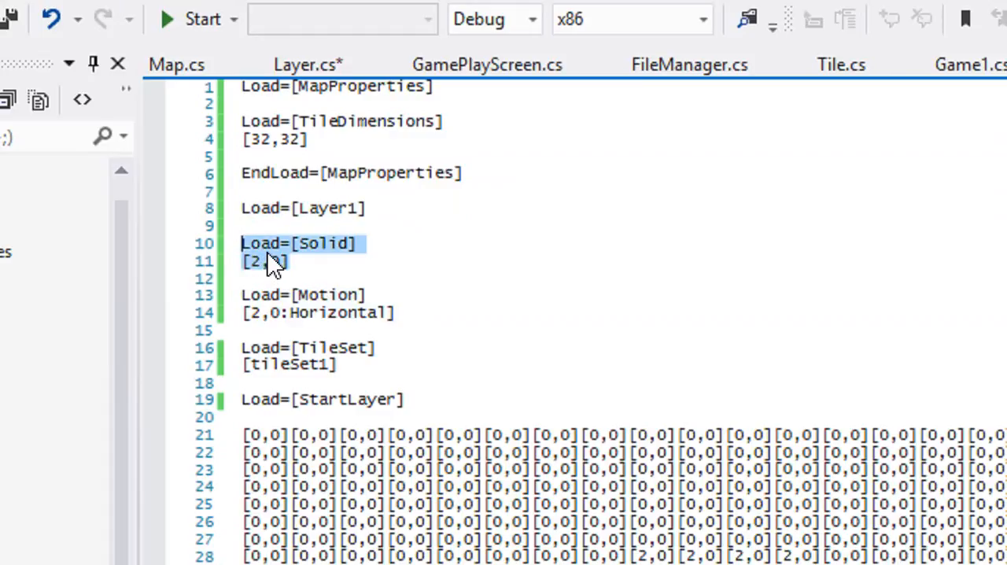
mouse_move(276, 250)
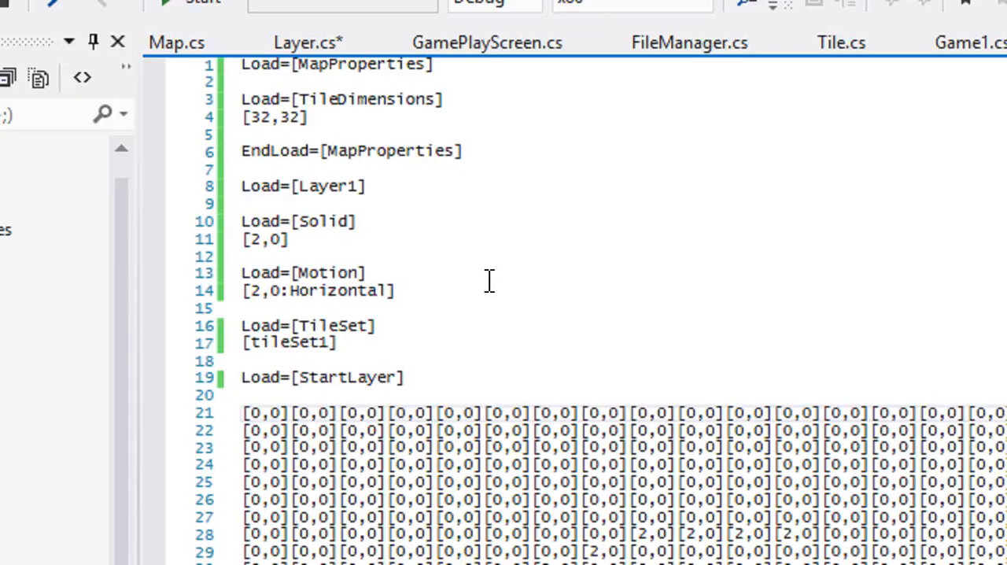
mouse_move(434, 329)
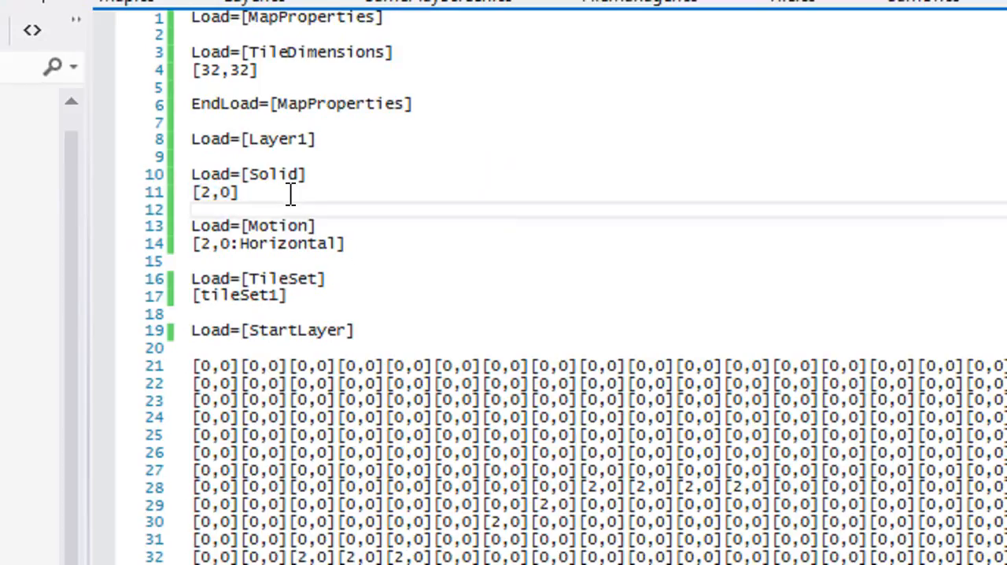
Make the map file's Motion entry read 2,0:Horizontal, then return to Layer.cs.
double_click(208, 192)
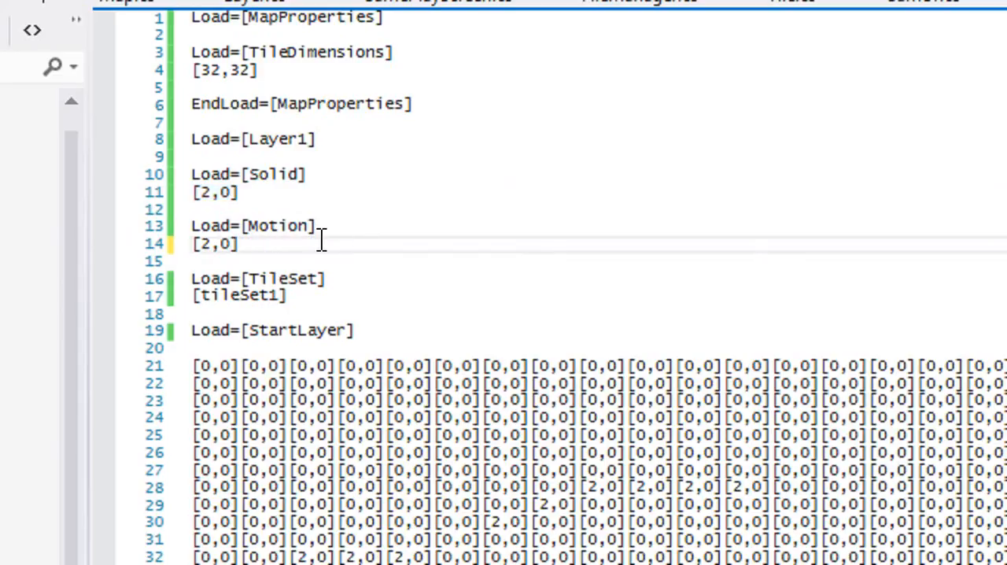
mouse_move(357, 223)
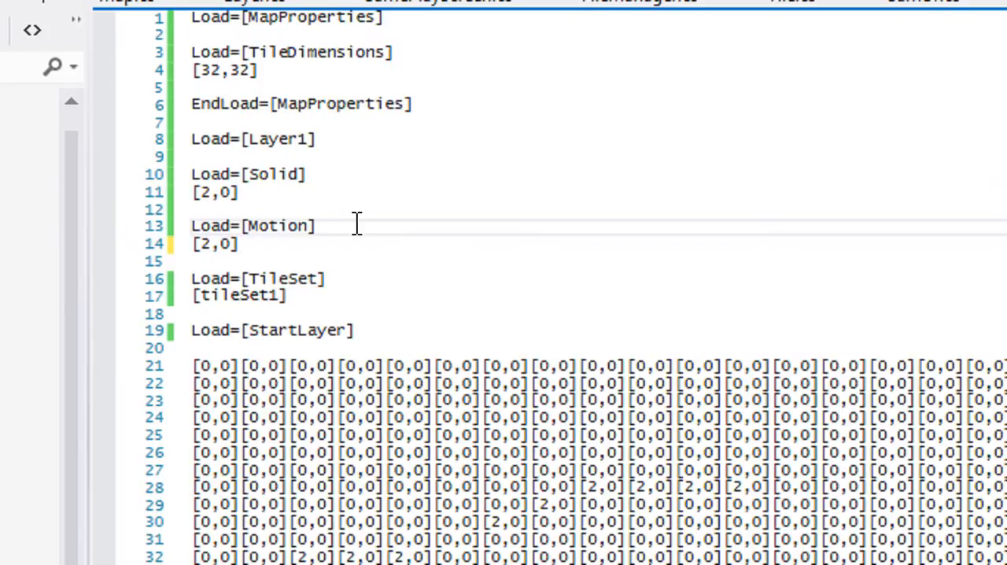
mouse_move(347, 229)
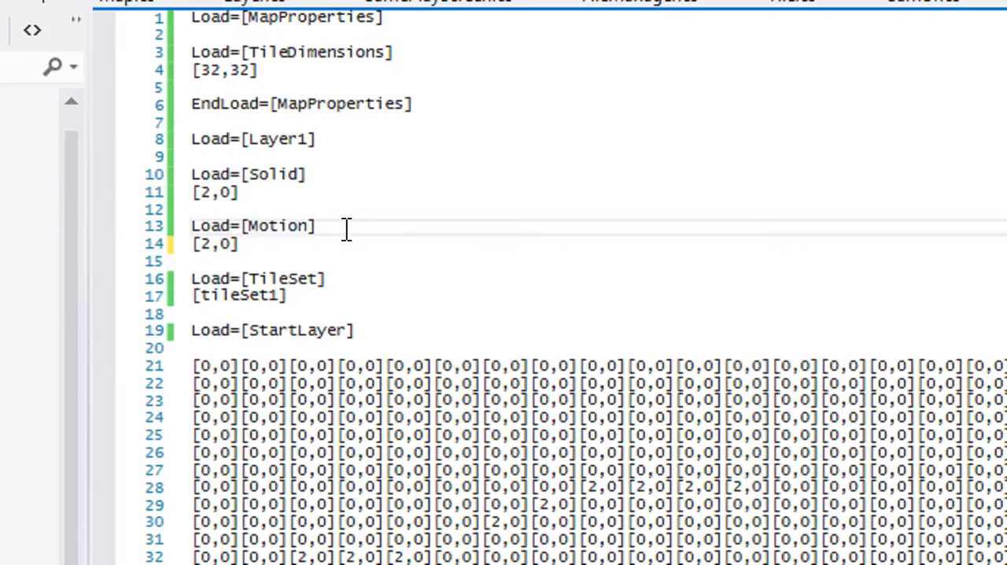
type("H]")
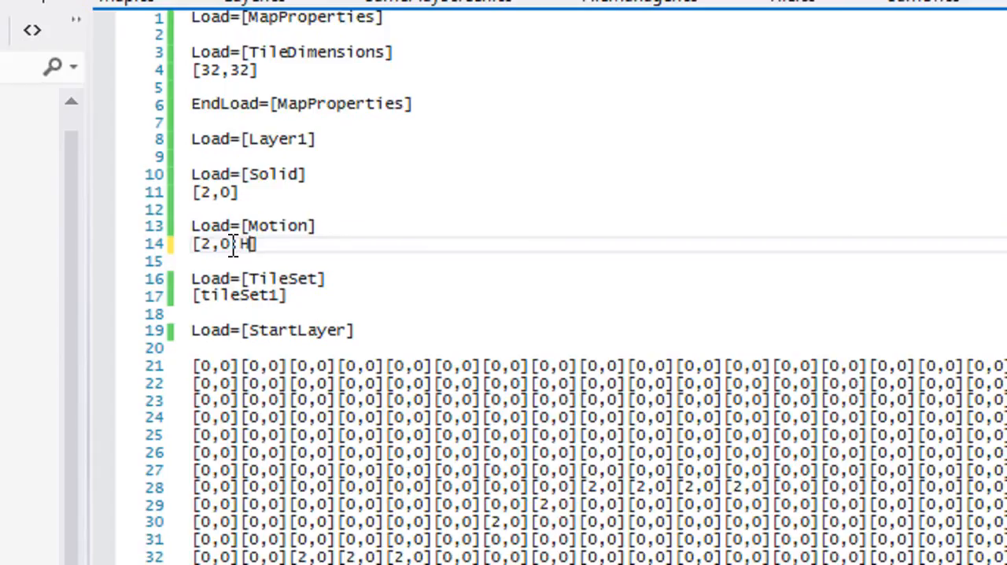
type("orizontal")
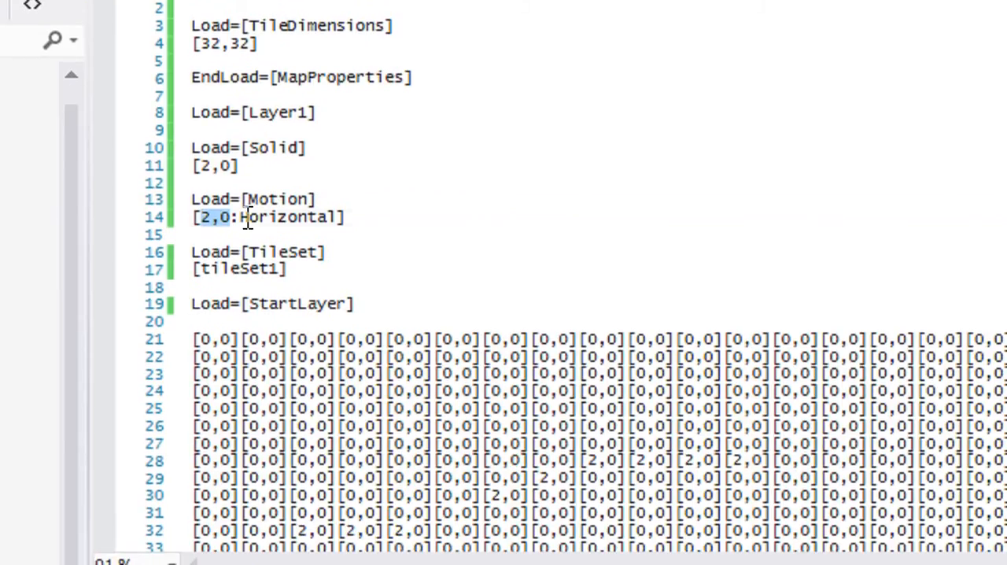
double_click(289, 217)
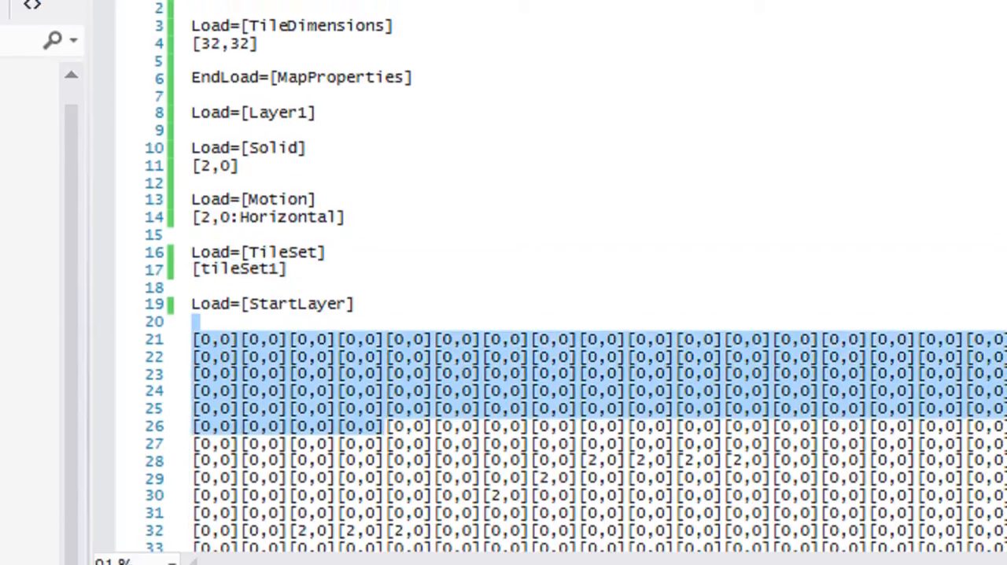
left_click(165, 110)
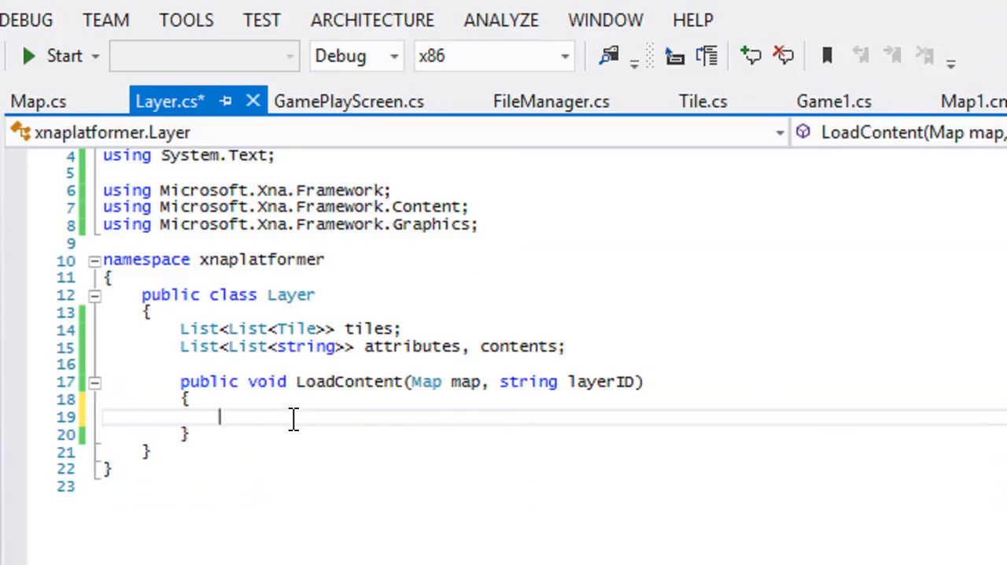
Declare FileManager fileManager and ContentManager content fields in Layer.
type("f")
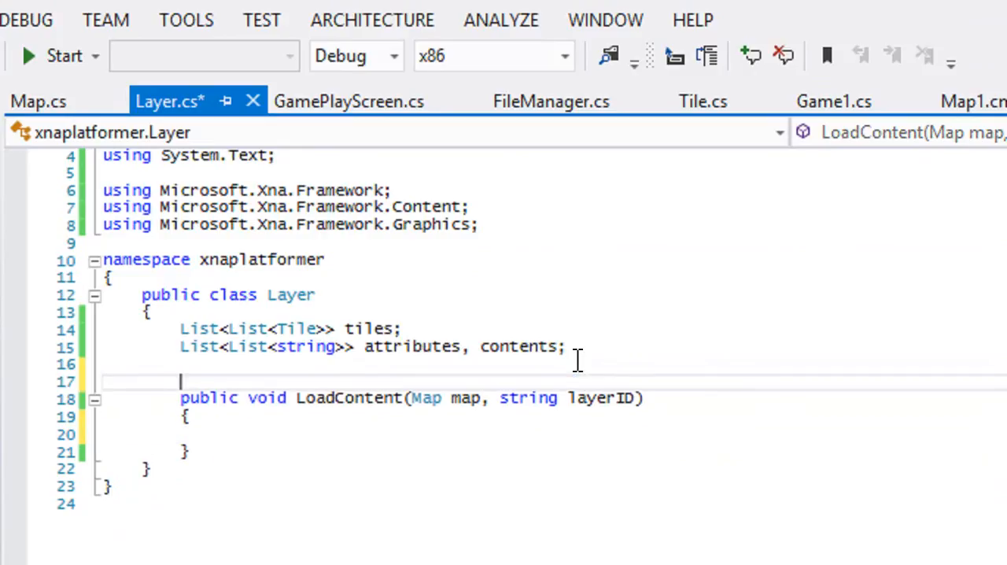
type("FileManager fileManager;")
type("ContentManager content;")
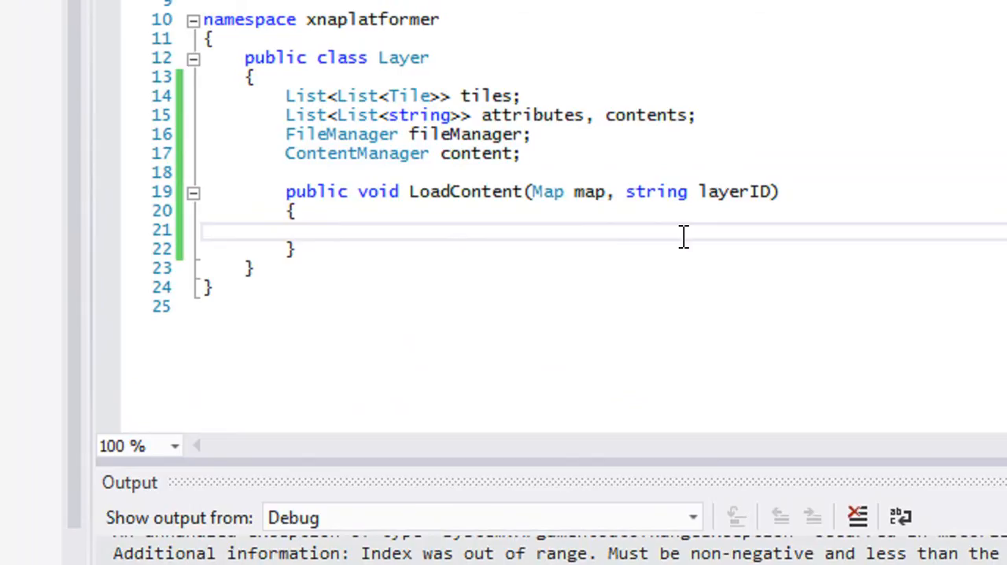
In LoadContent initialise tiles, attributes and contents as new empty lists and create fileManager.
type("tiles =new")
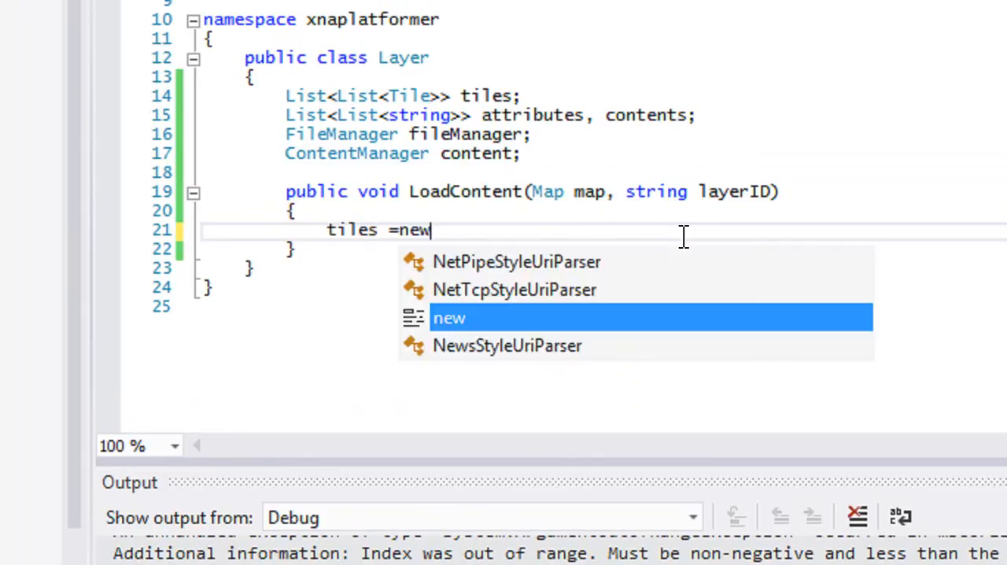
type("List<List<Tile>>();")
type("attributes =")
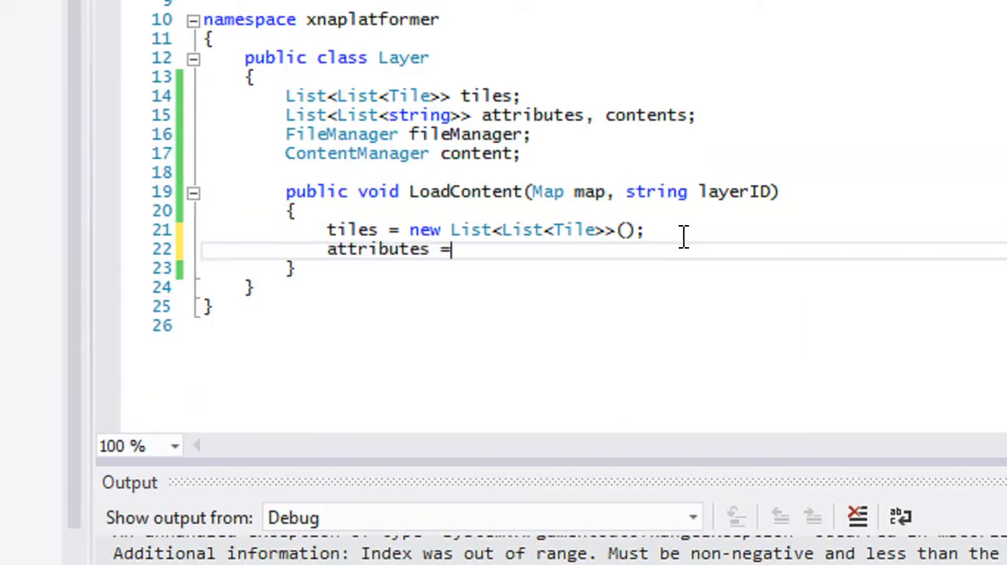
type("new List<List<string>>();newc")
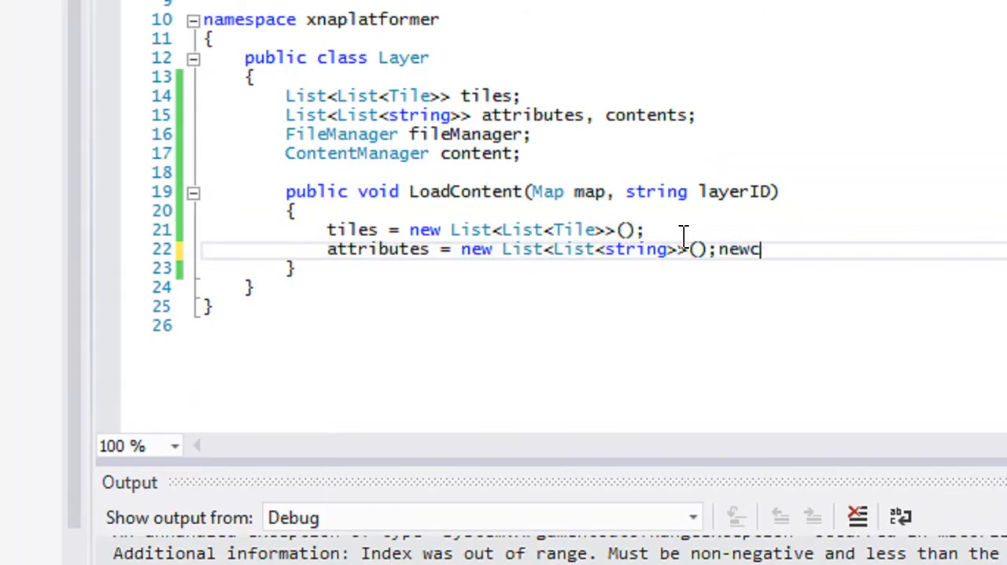
key("BackSpace")
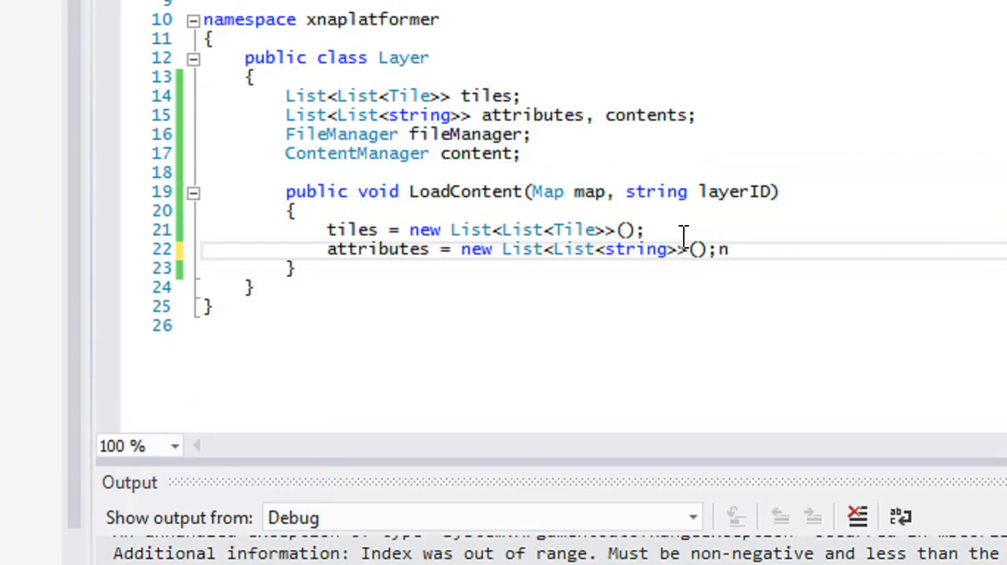
type("contents = new List<List<string>>();")
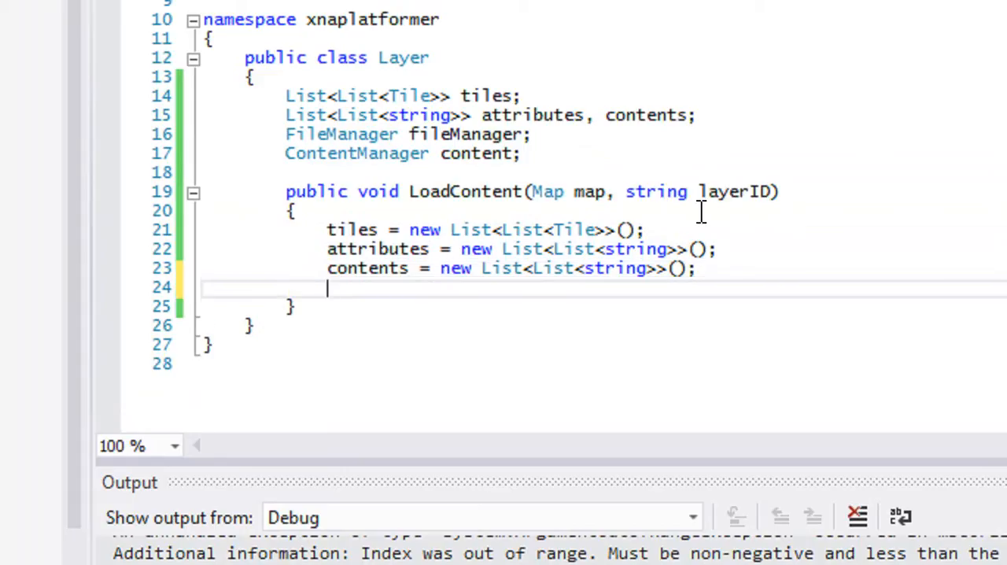
type("fileManager.")
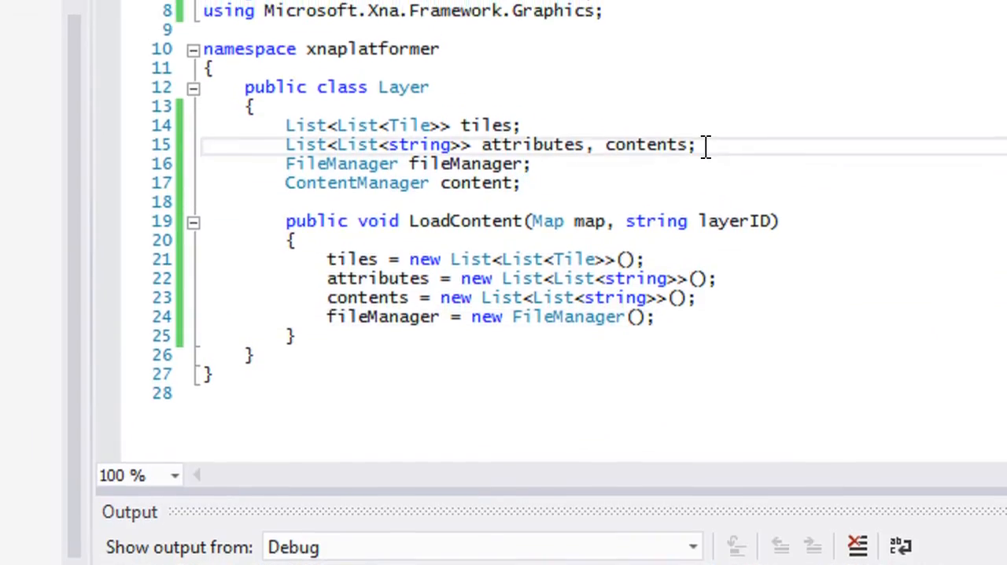
Declare List<string> motion, solid locals in LoadContent.
type("List<string>")
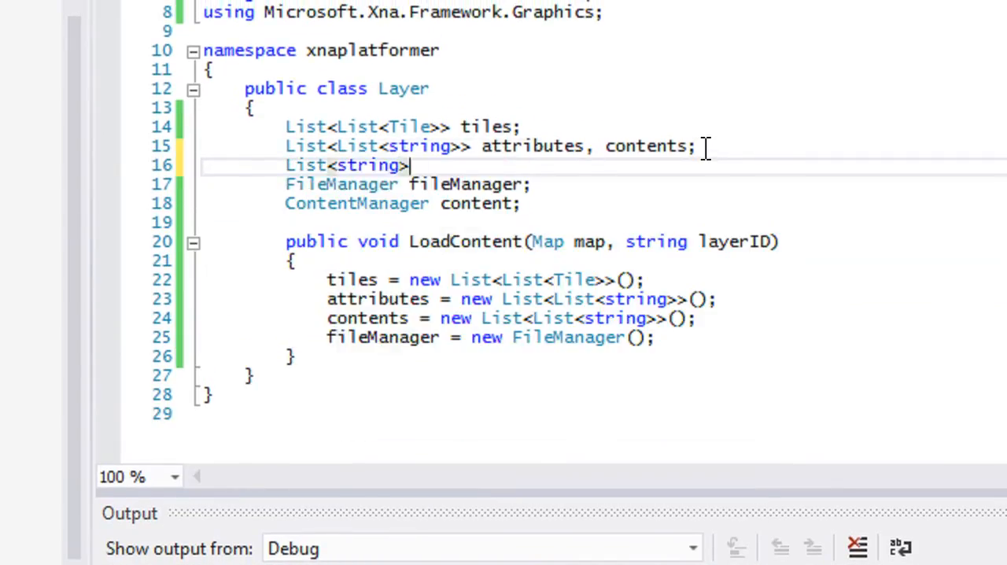
type("motion, solid")
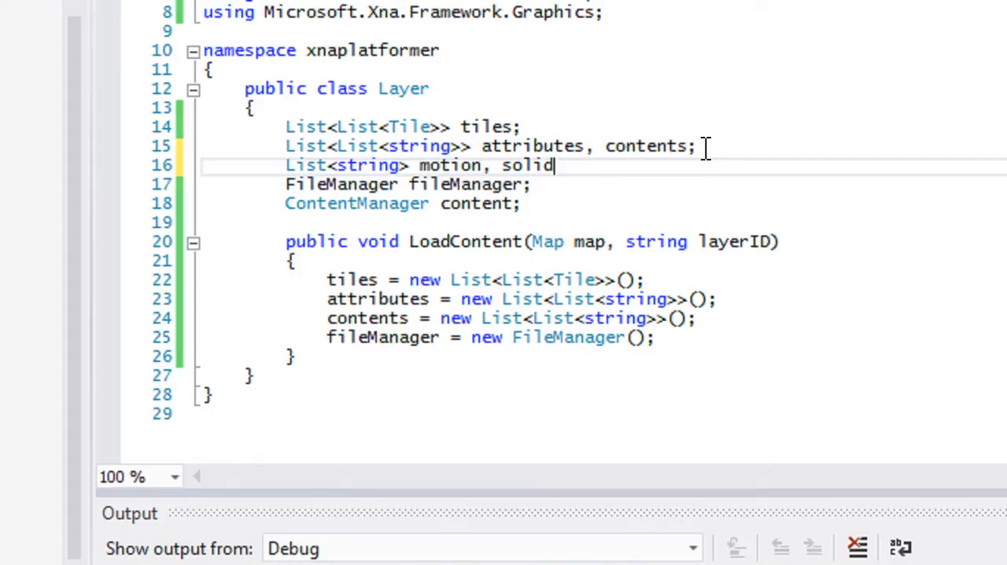
type(";")
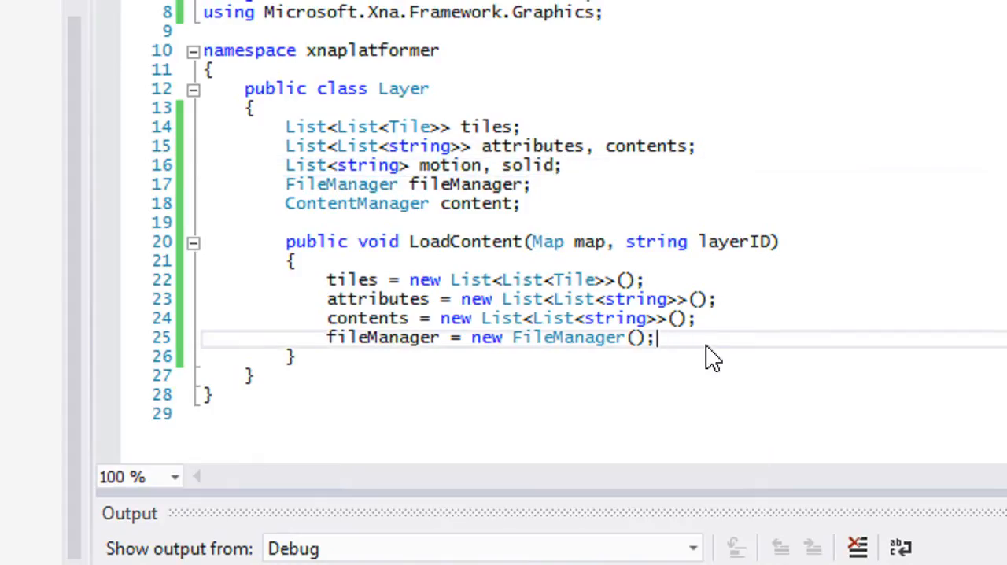
key("Enter")
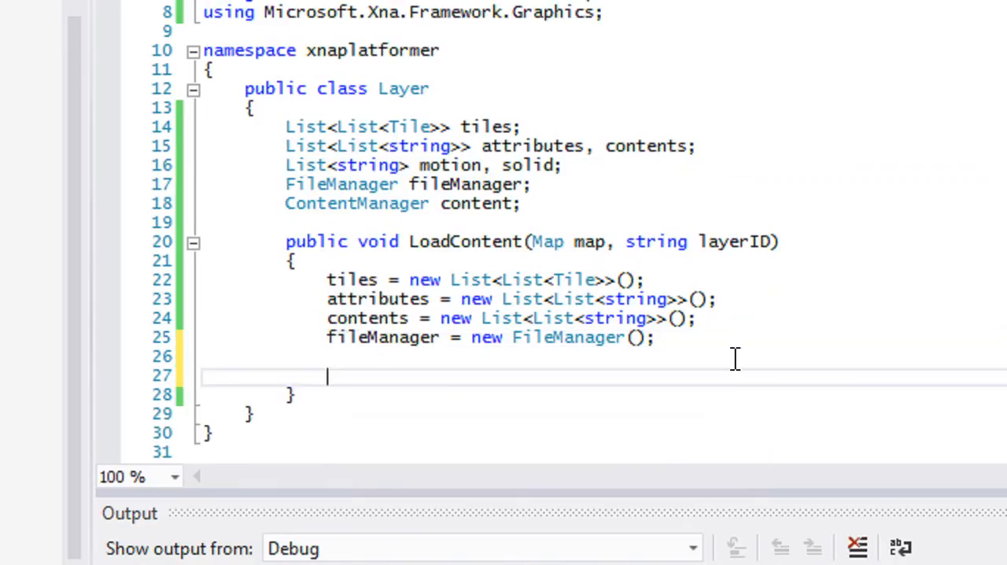
Begin fileManager.LoadContent("Load/Maps/" + map.ID to load the map file.
type("fileManager.LoadContent(\"LOad")
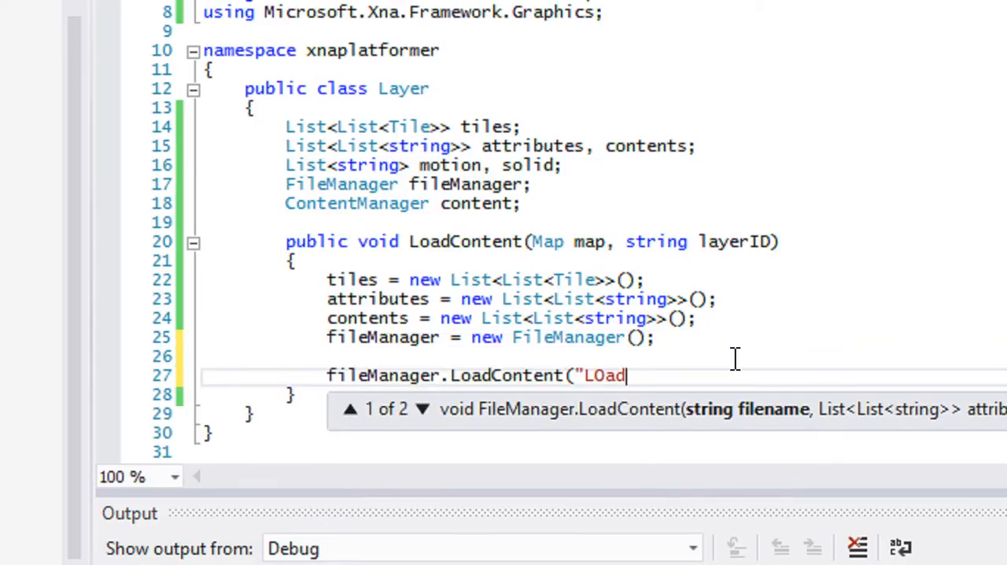
type("Load")
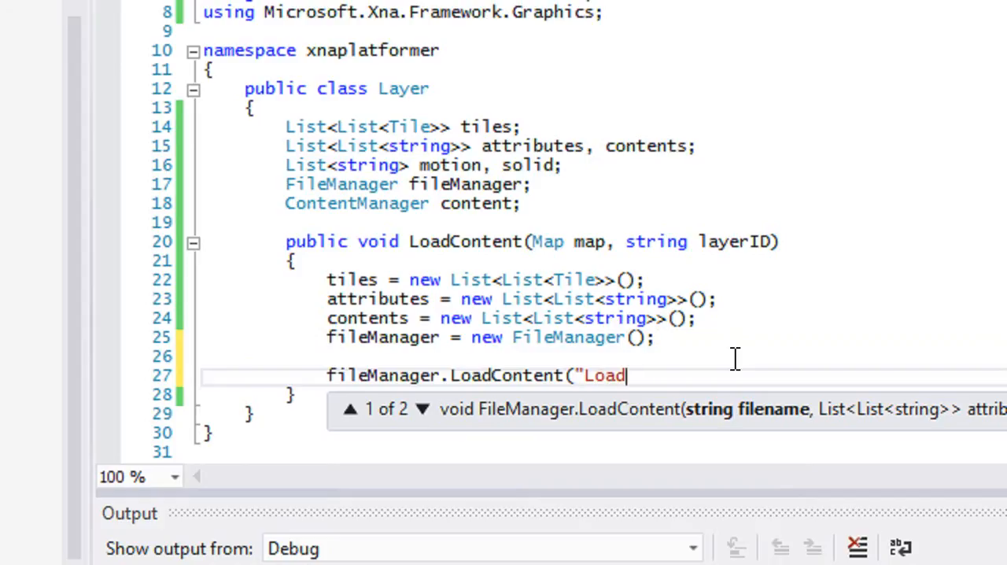
type("/Maps\"")
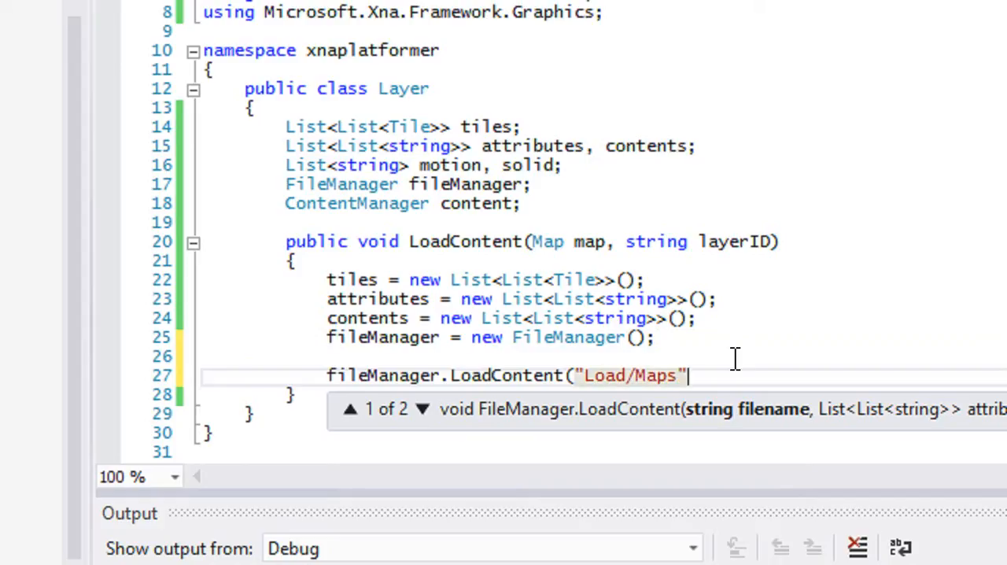
type("/\" + map.ID")
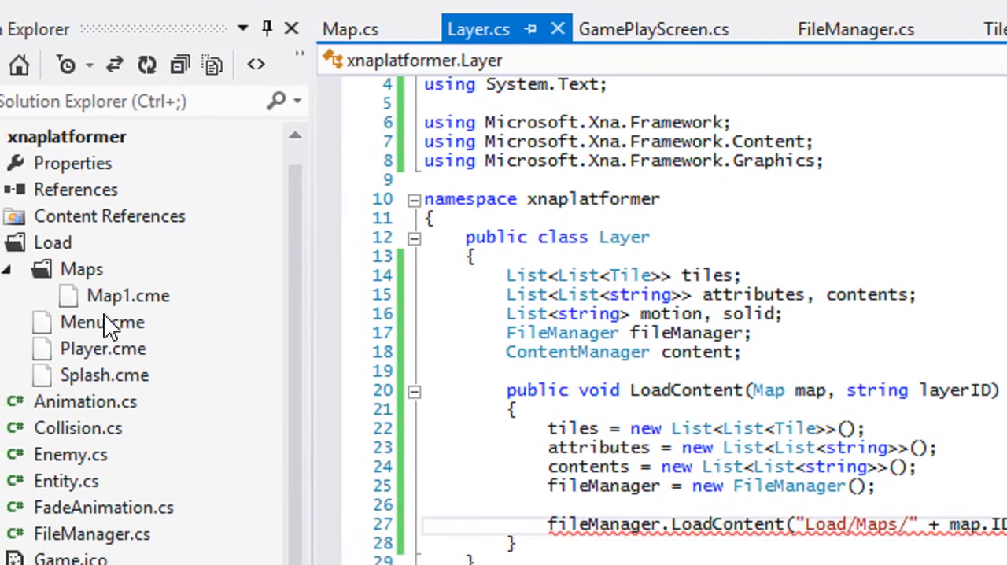
left_click(350, 28)
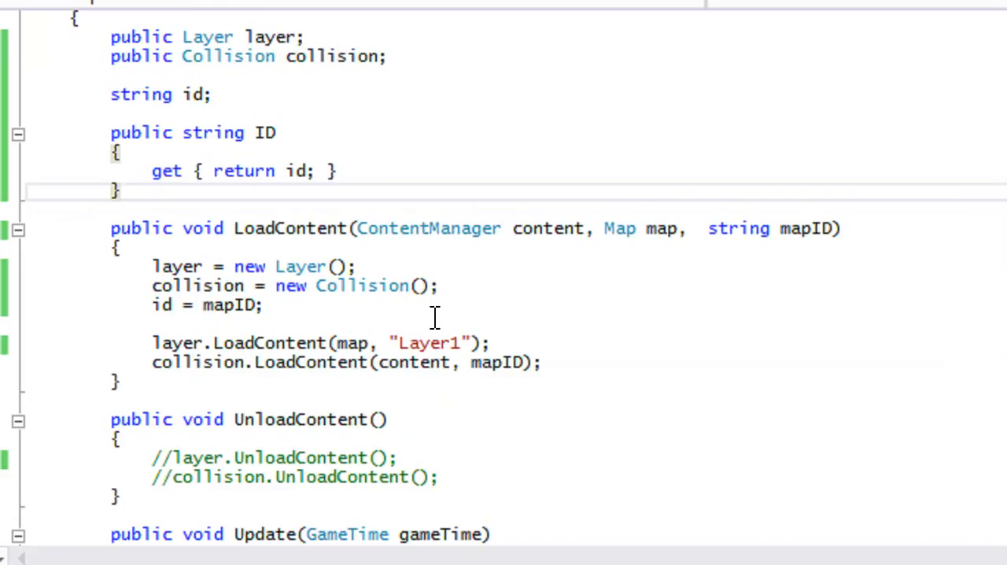
double_click(234, 306)
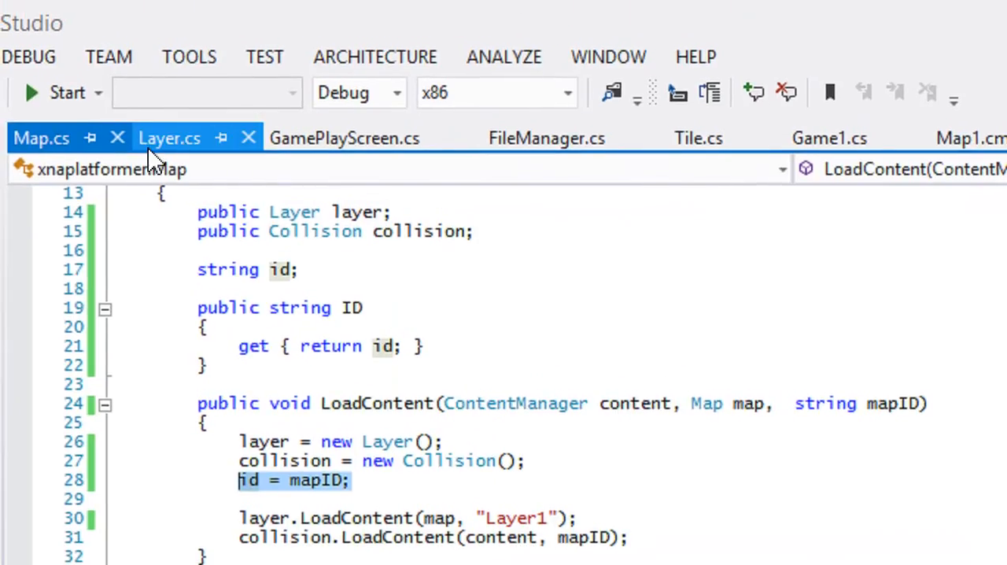
left_click(168, 138)
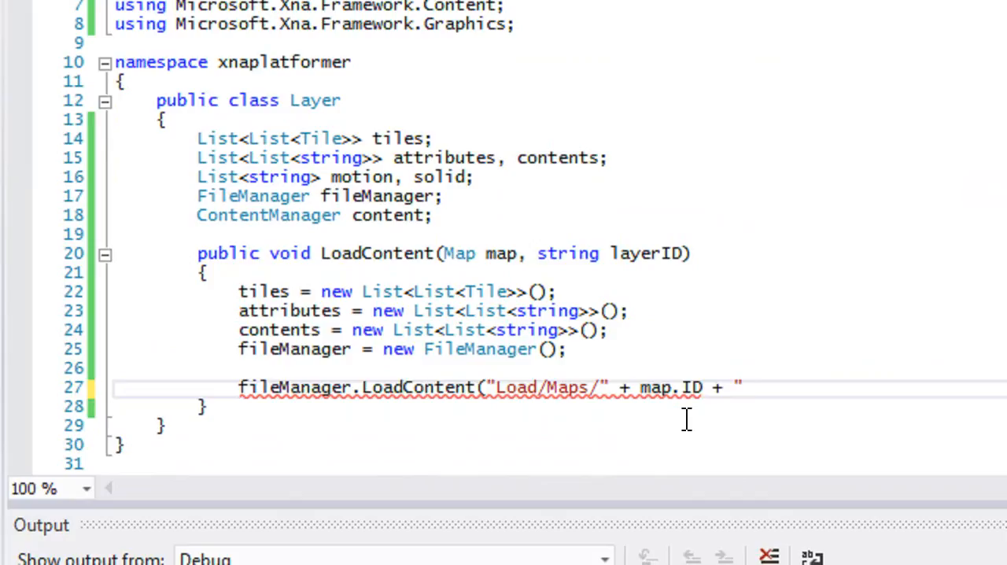
Finish LoadContent with ".cme", attributes, contents, layerID and start a for loop over attributes.Count.
type(".cme\", attributes, contents, layerID);")
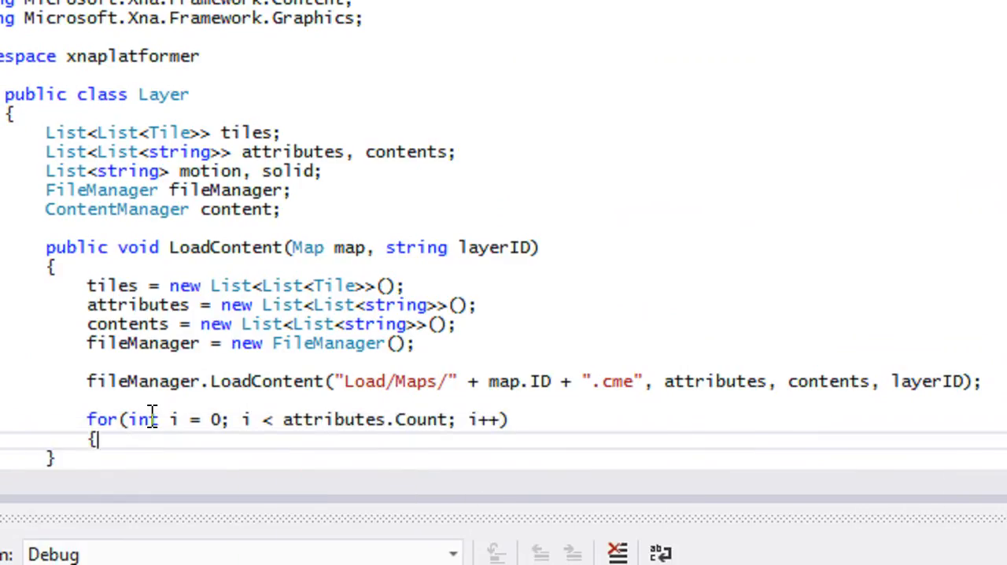
Write the inner loop for(int j = 0; j < attributes[i].Count; j++).
type("for(int j =")
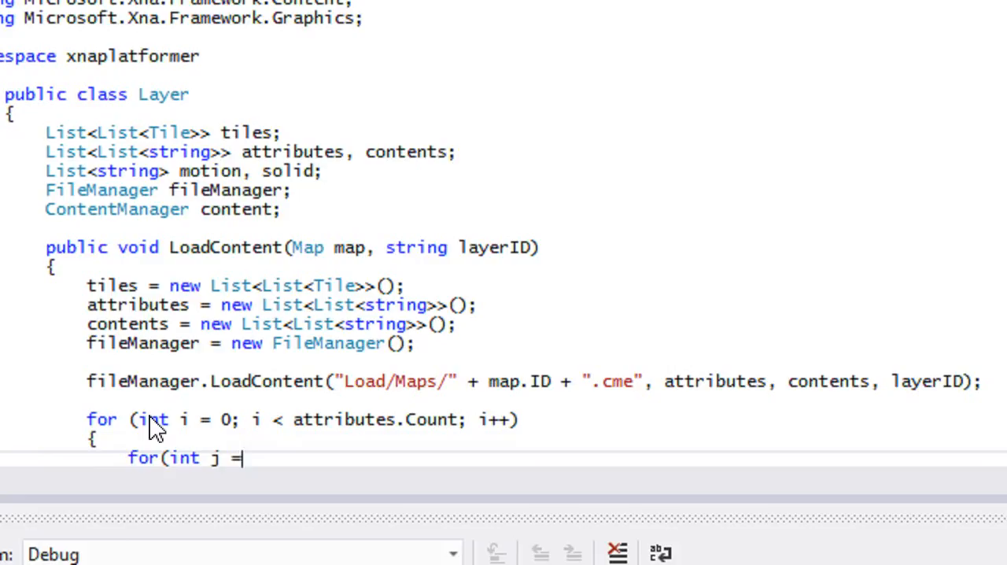
type("0; j < attributes[i].")
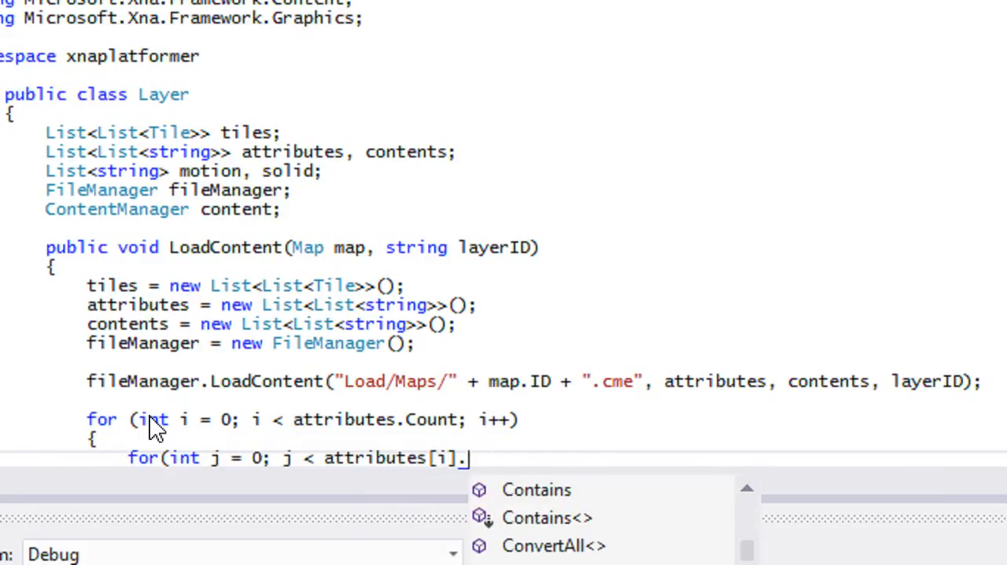
type("Count; j++")
type("switch")
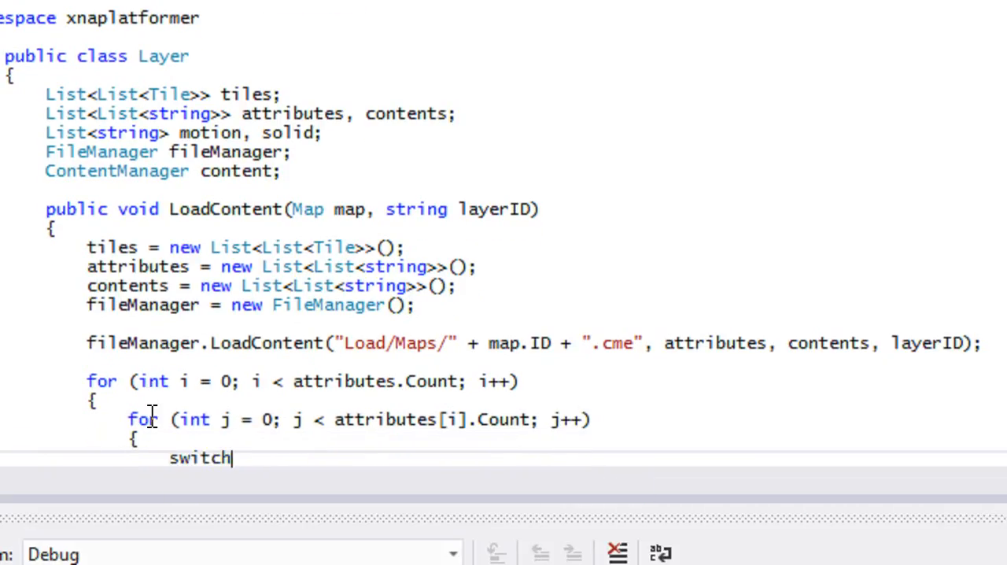
Add switch (attributes[i][j]) with a first case "TileSet":.
type("(attributes[i][j")
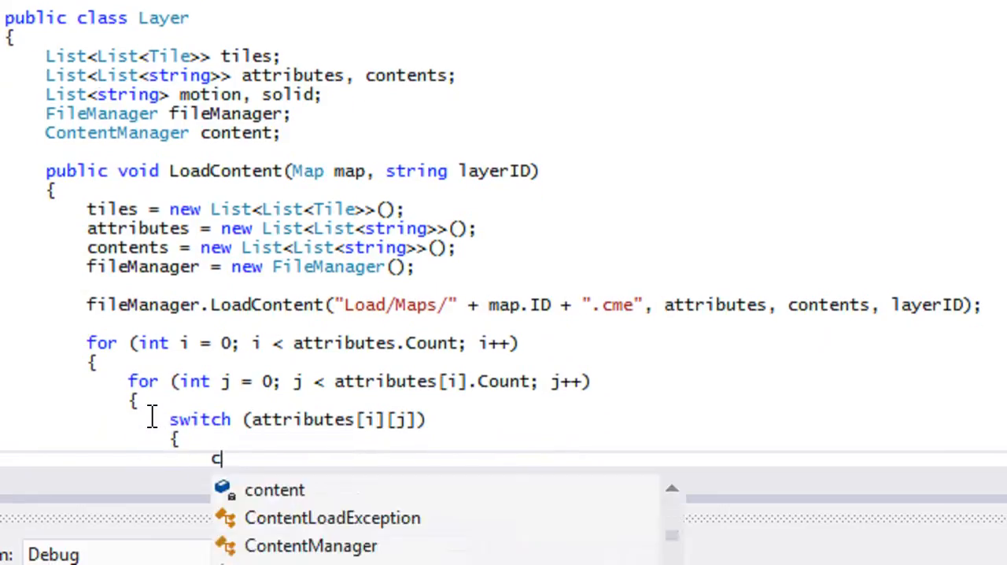
type("case \"TileSet\" :")
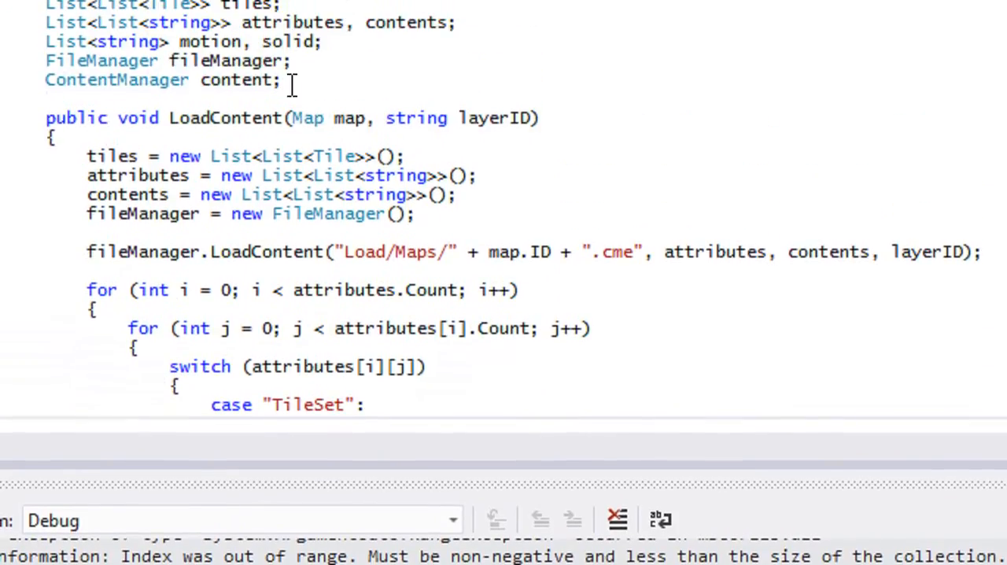
Declare the Texture2D tileSheet field and begin the tileSheet assignment under TileSet.
type("Tex")
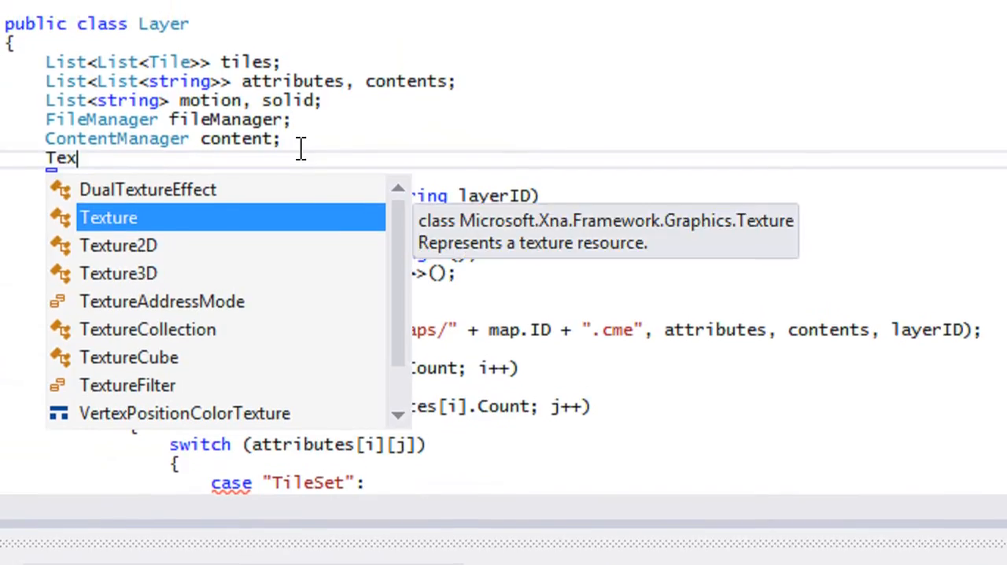
type("Texture2D tileSheet;")
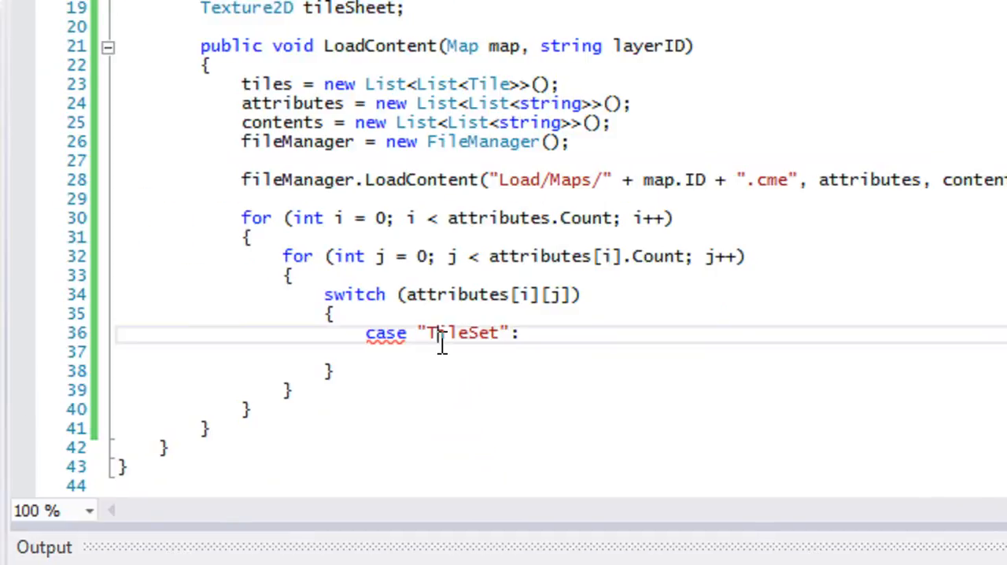
type("tileSheet =")
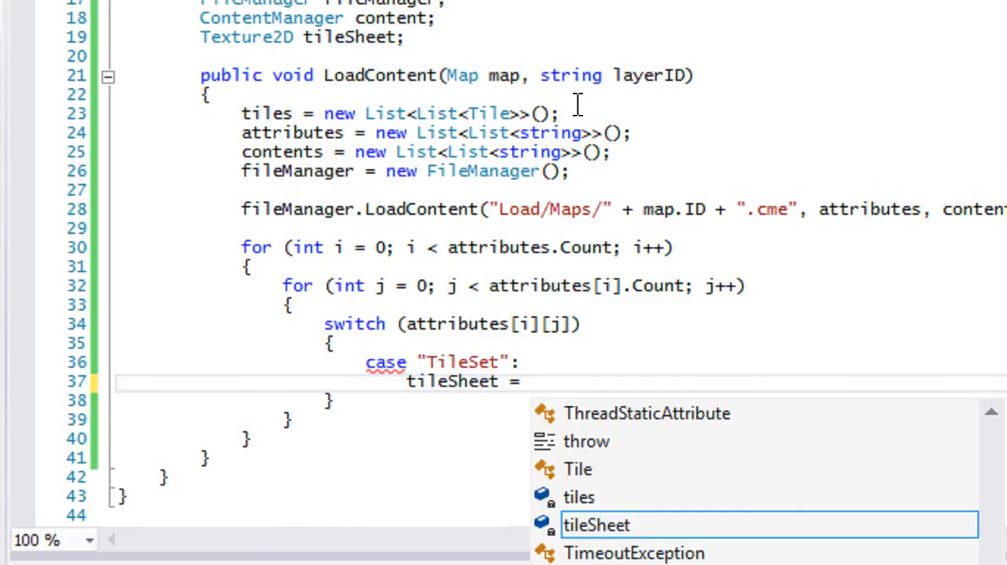
key("Escape")
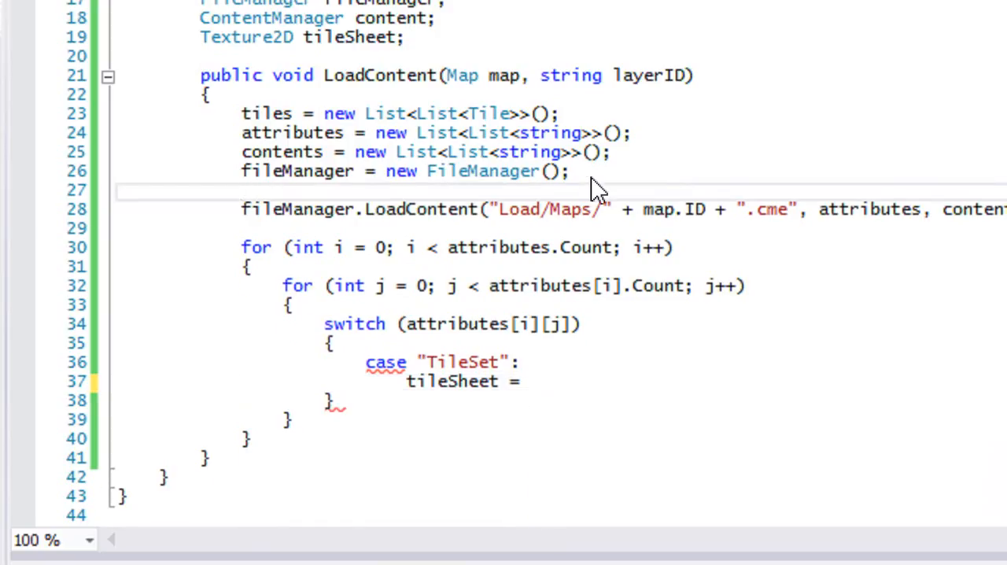
Create content as new ContentManager(ScreenManager.Instance.Content.ServiceProvider, "Content").
type("contents =")
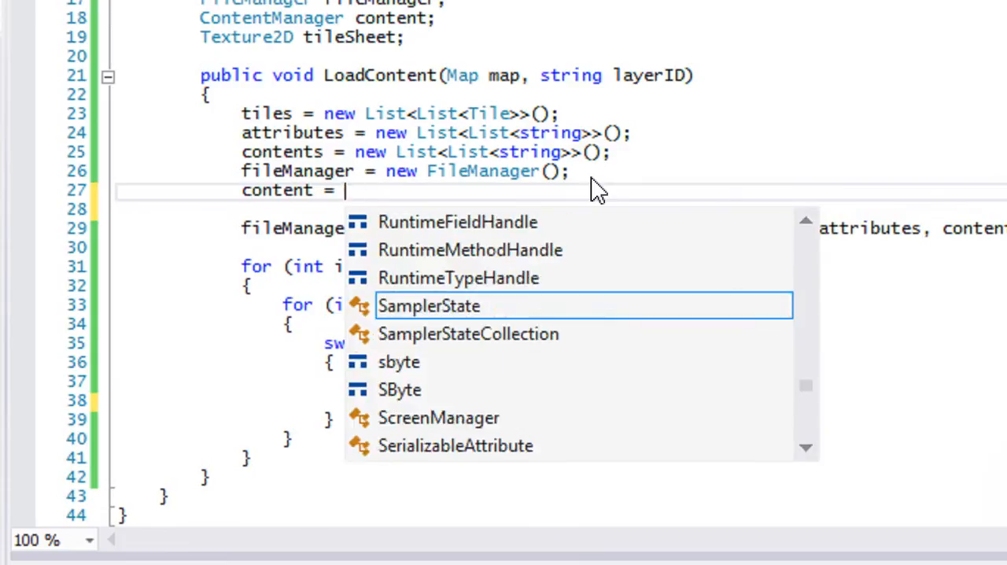
type("new ContentManager(ScreenManager")
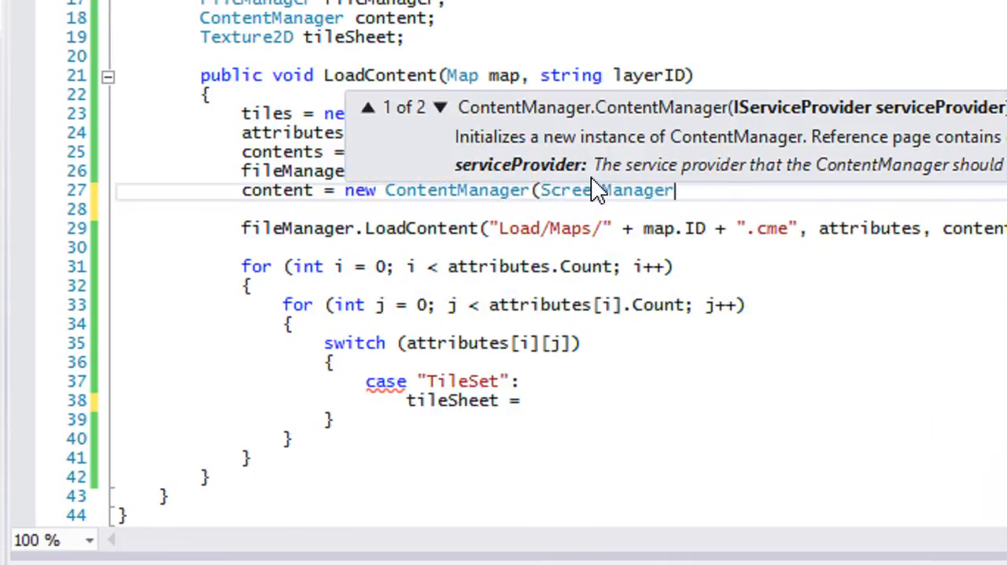
type(".Instance.Content.ServiceProvider, \"Content\");")
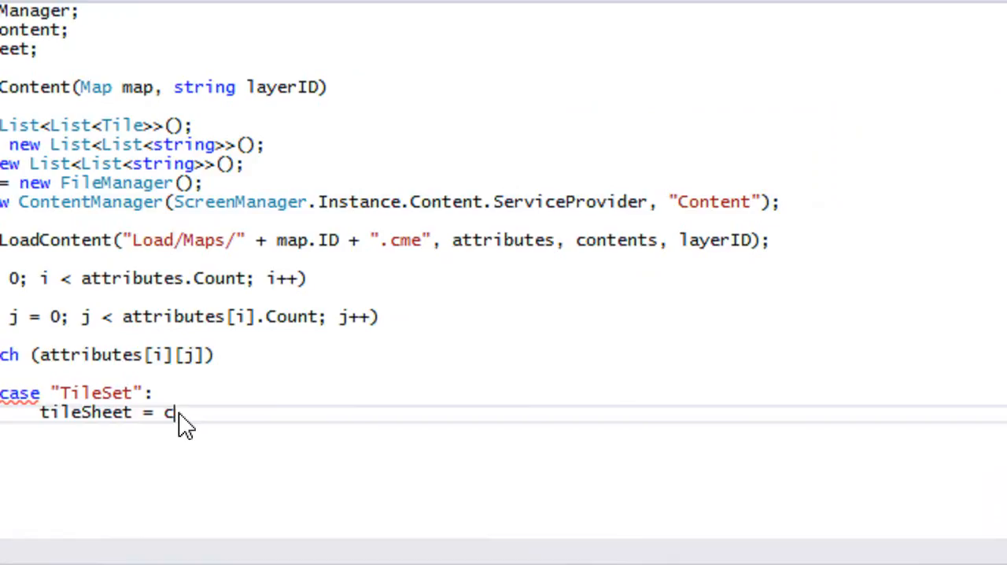
Set tileSheet = content.Load<Texture2D>("TileSets/" + contents[i][j]); and break;.
type("ontent.Load<Texture2D>")
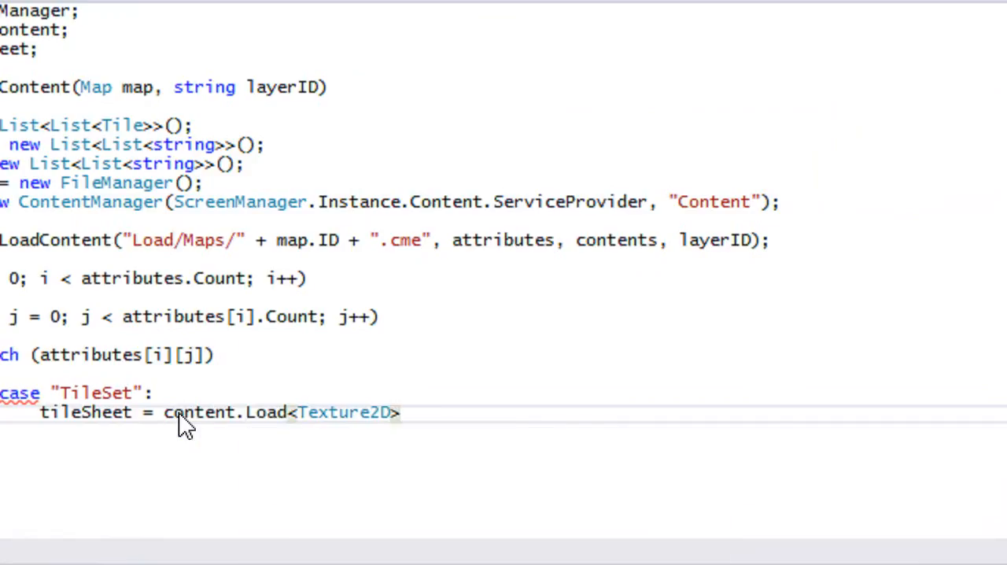
type("(\"")
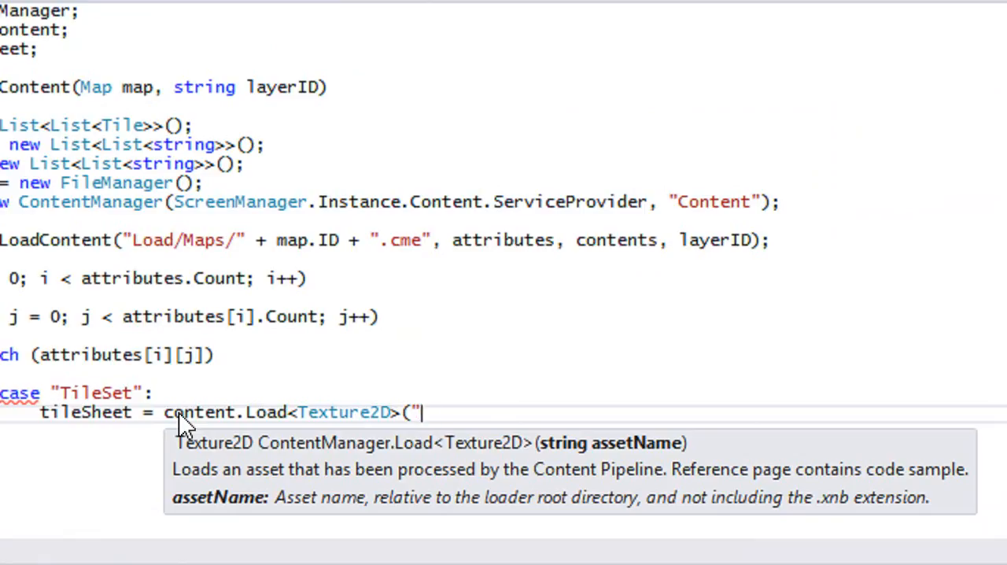
type("TileSets")
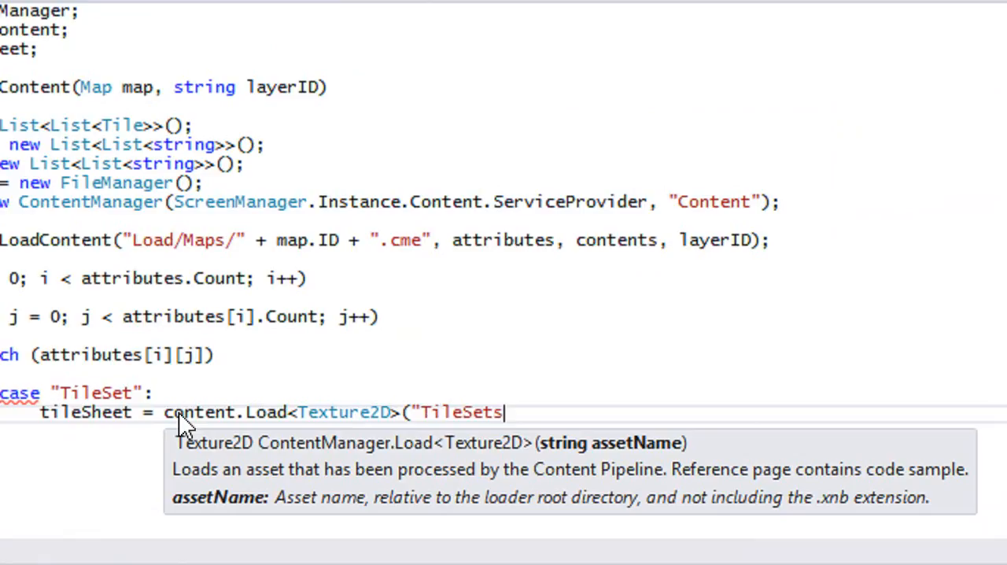
type("/")
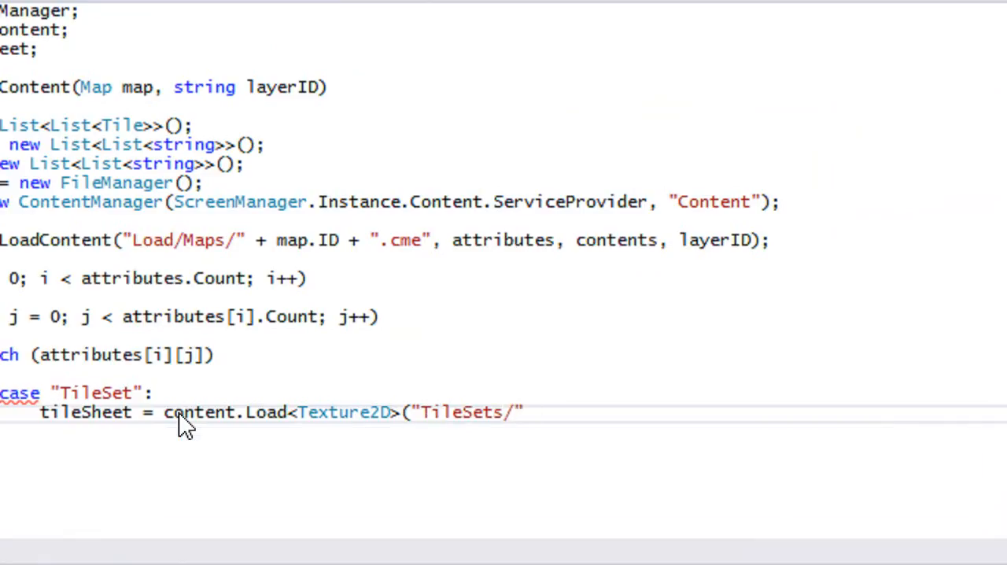
type("+ contents[i][j]")
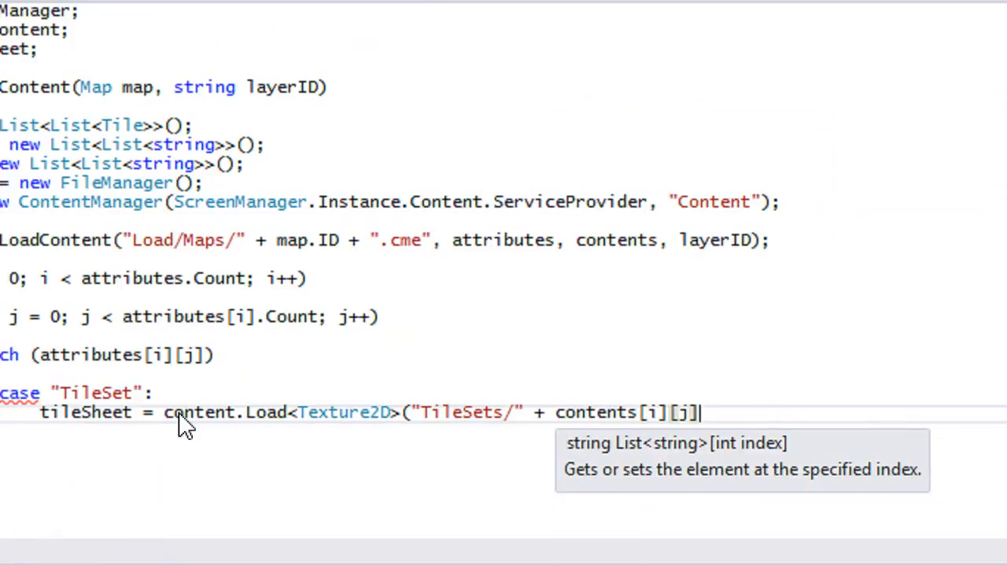
type(");jbre")
type("case \"")
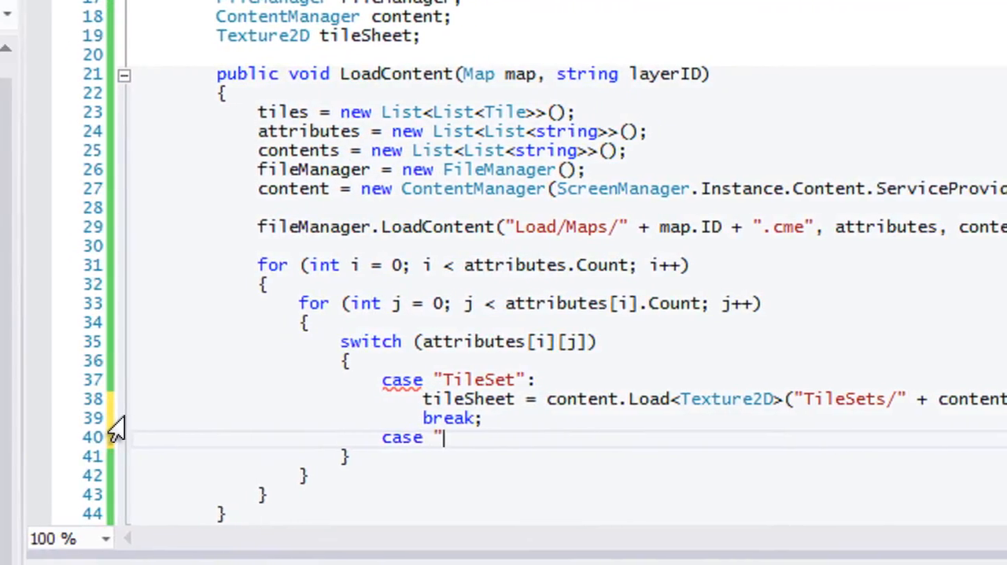
Add case "Solid": solid.Add(contents[i][j]); break;.
type("Solid\"")
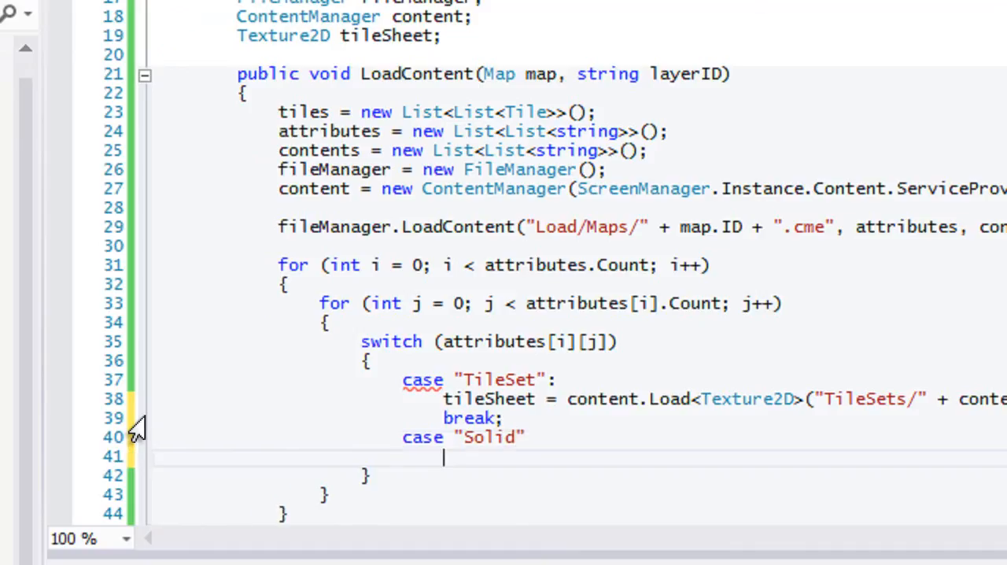
type(":")
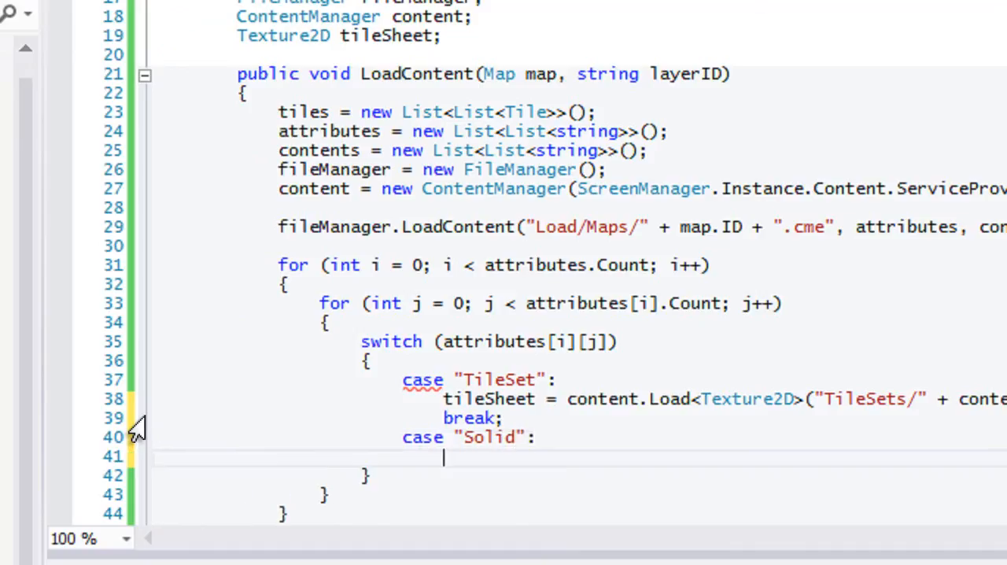
type("solid.Add(")
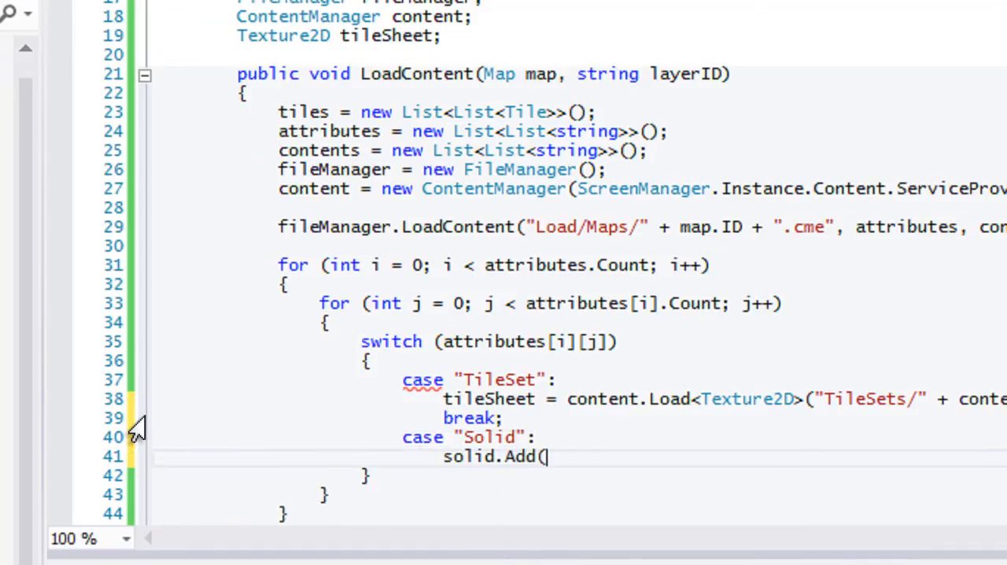
type("contents[i][j]);")
type("case:")
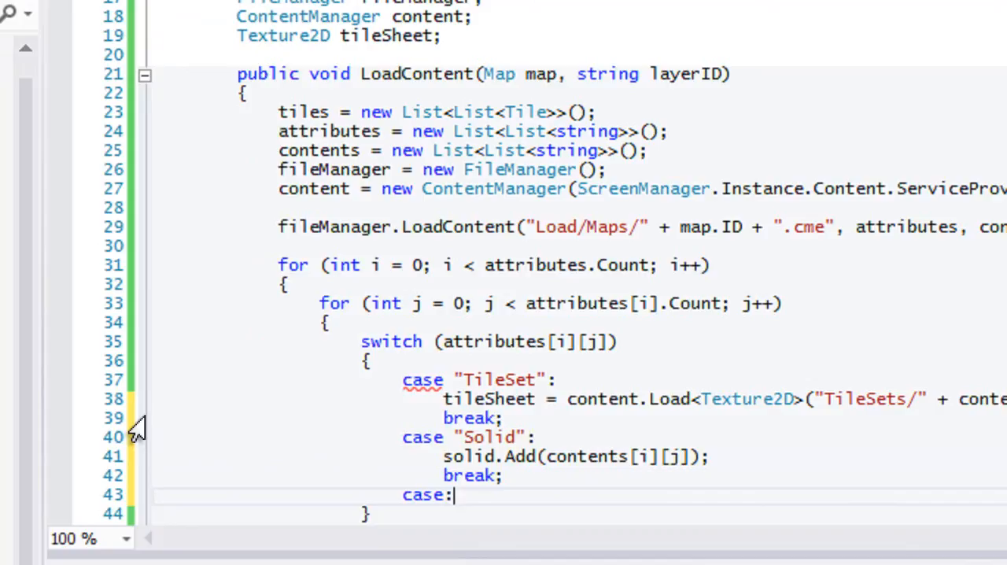
Begin case "Motion": with motion.Add(contents[ for the motion list.
type("\"Motion")
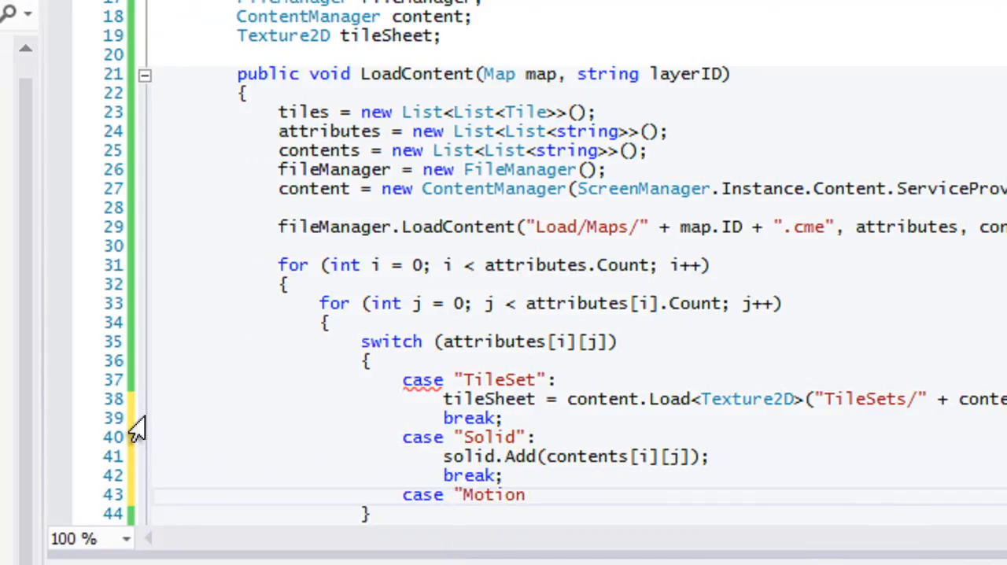
type("mo\"")
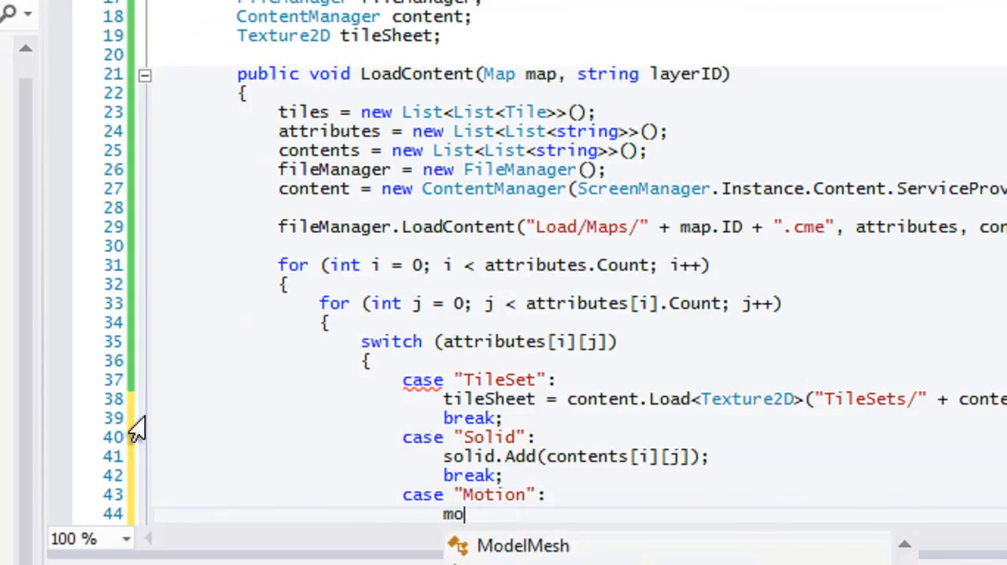
type("tion.Add(contents[")
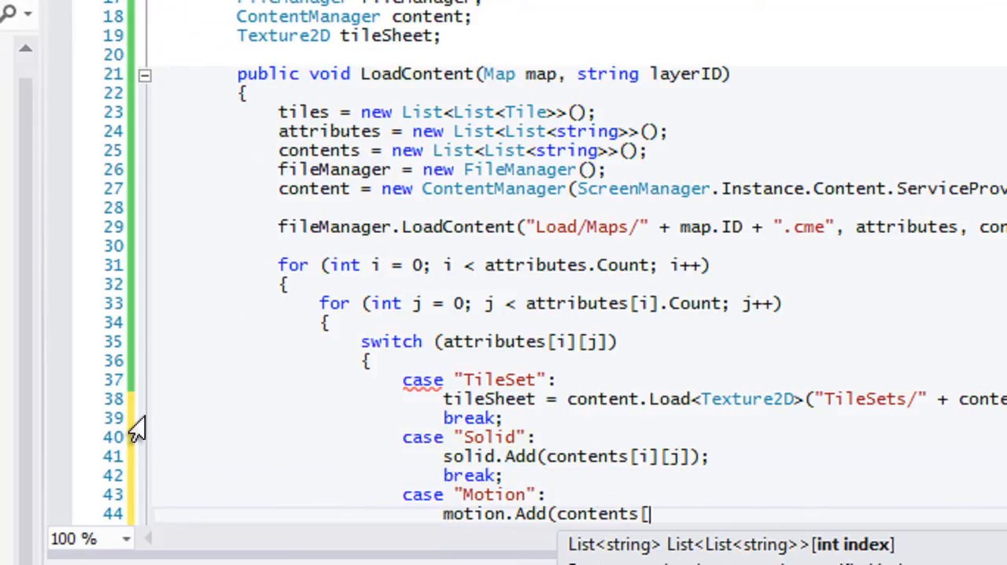